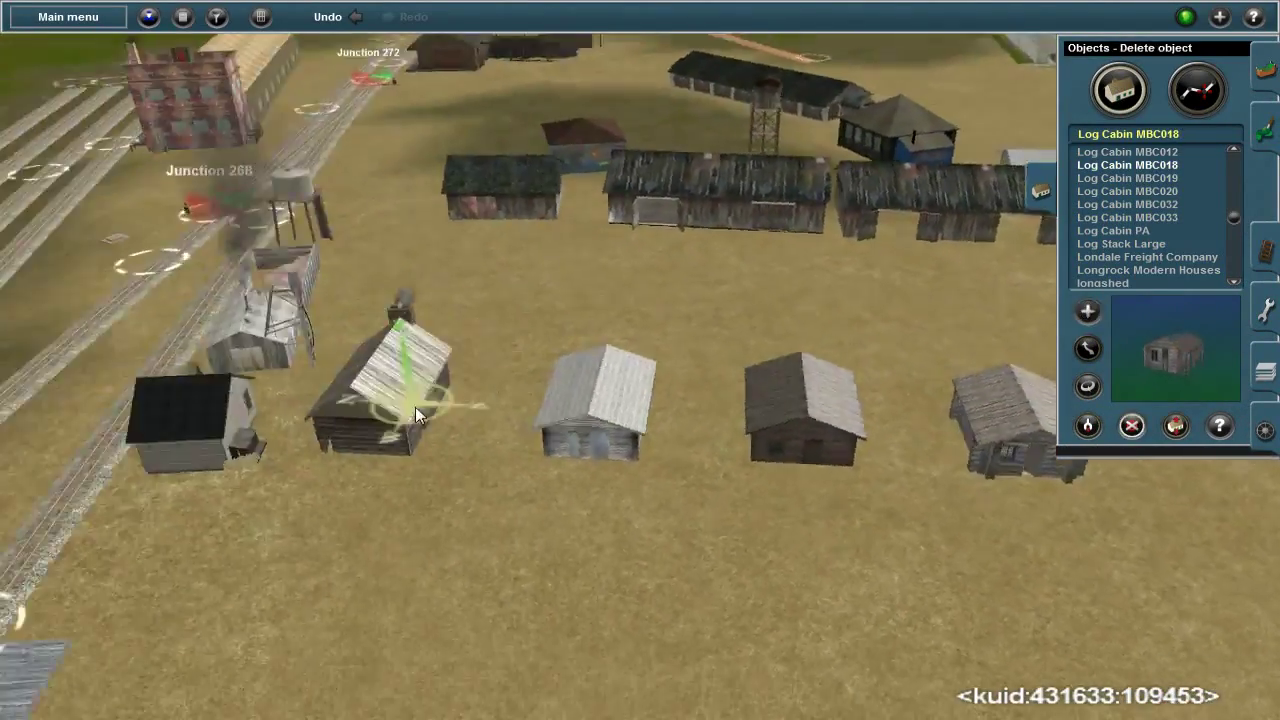
Place two more log cabins in the row and rotate the village house into alignment
{"action": "left_click", "coordinate": [1087, 349]}
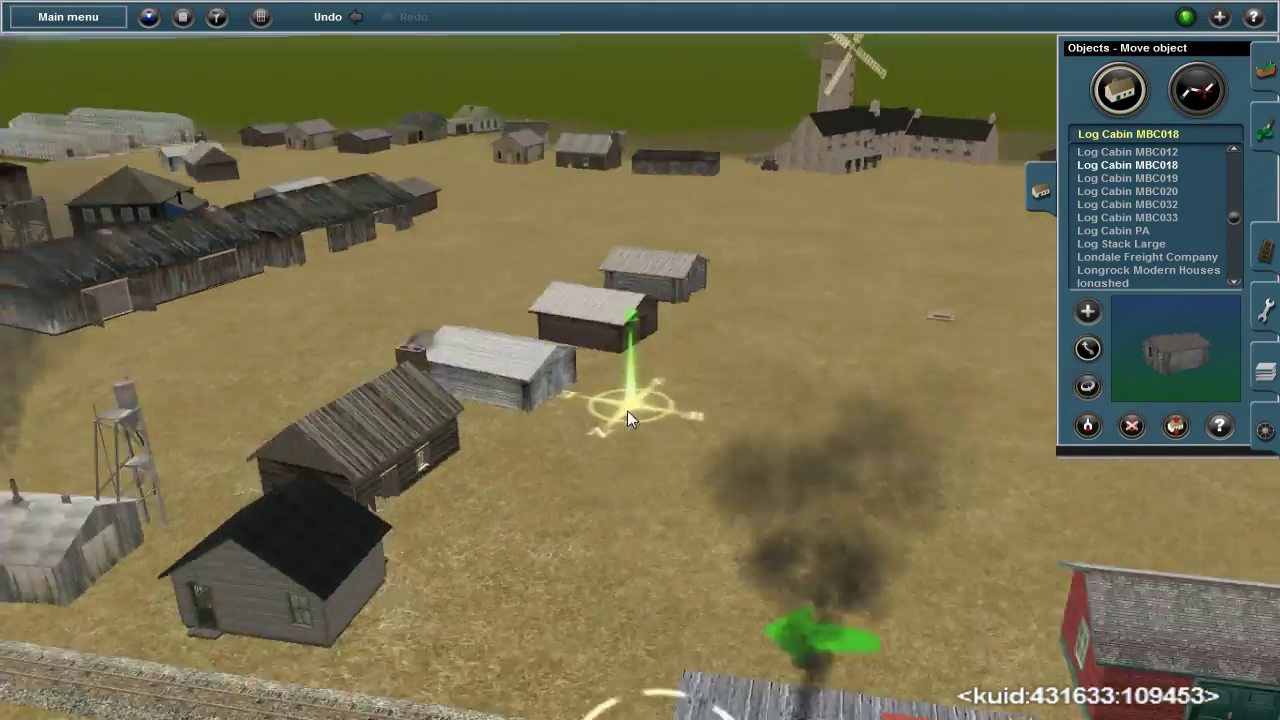
{"action": "left_click", "coordinate": [1126, 178]}
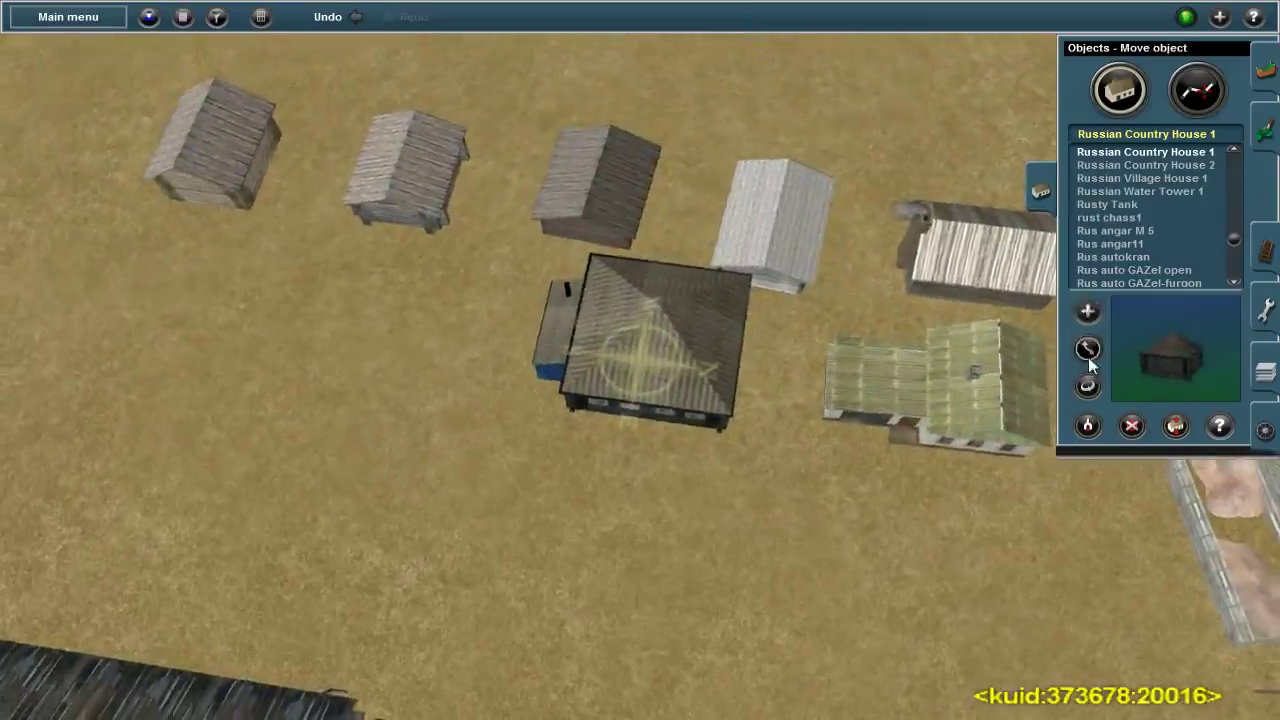
{"action": "left_click", "coordinate": [1087, 348]}
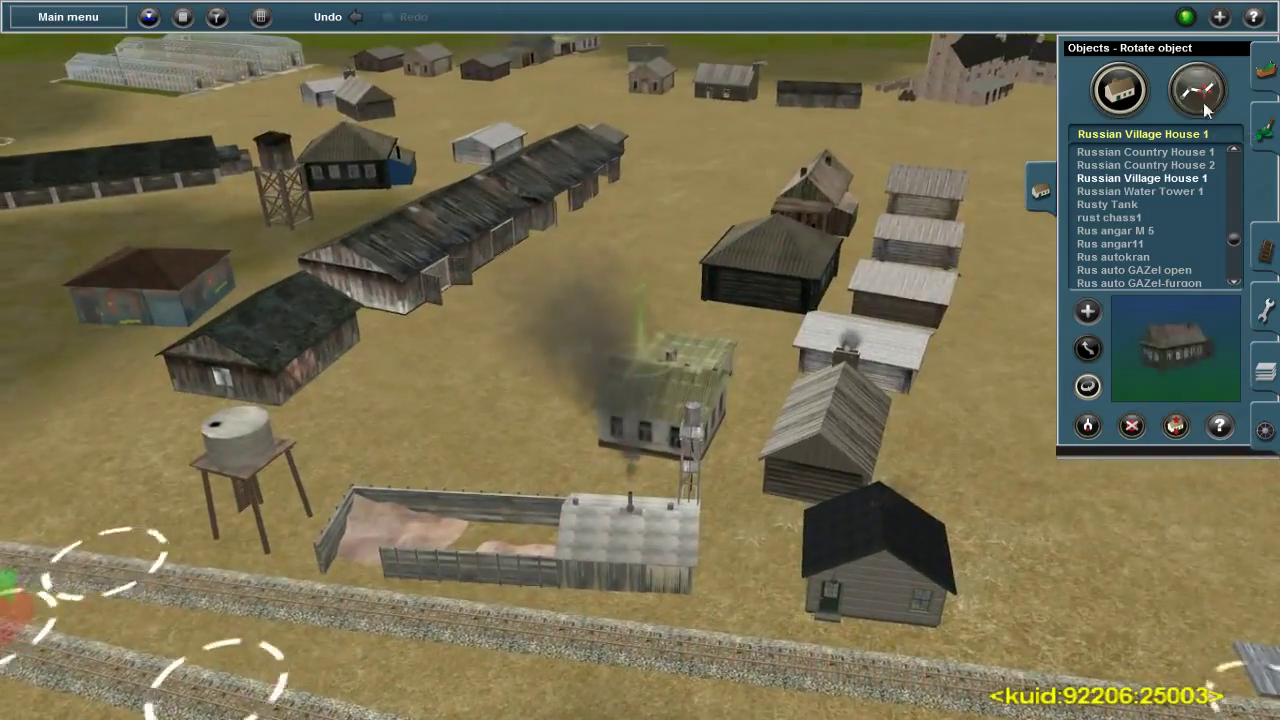
{"action": "left_click", "coordinate": [1117, 89]}
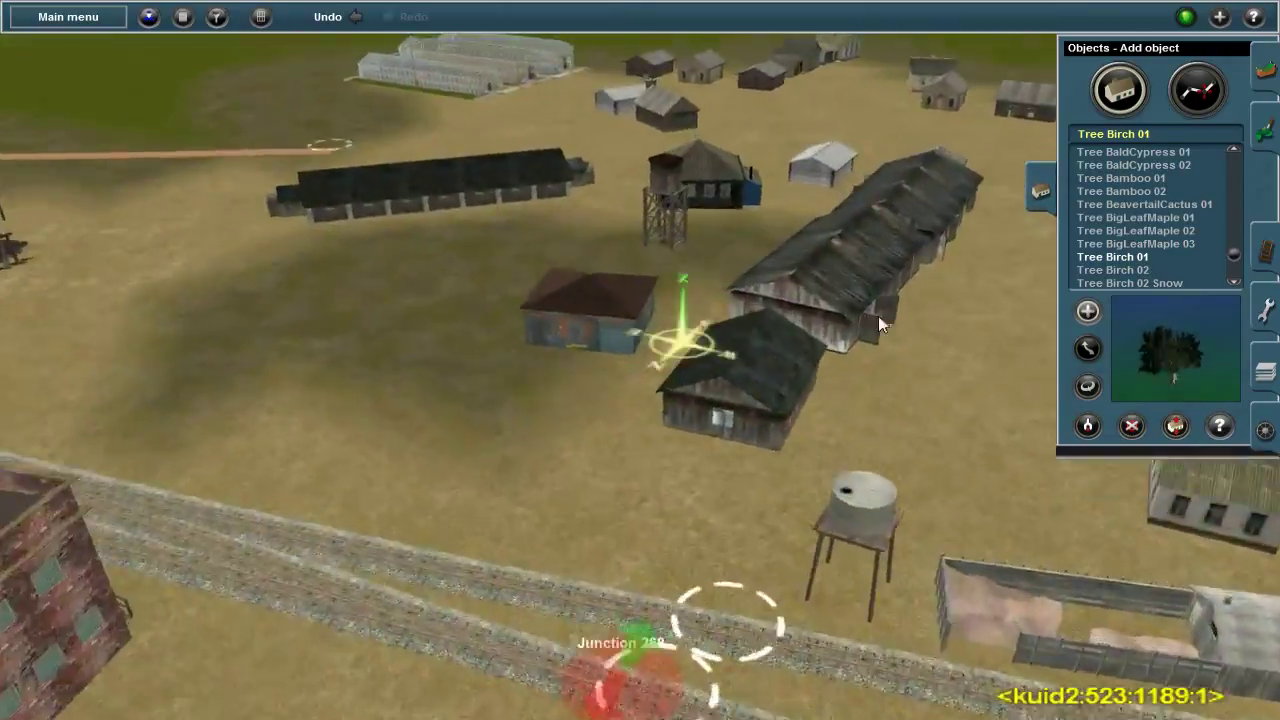
Plant a birch tree in the town and scroll the view
{"action": "left_click", "coordinate": [1128, 283]}
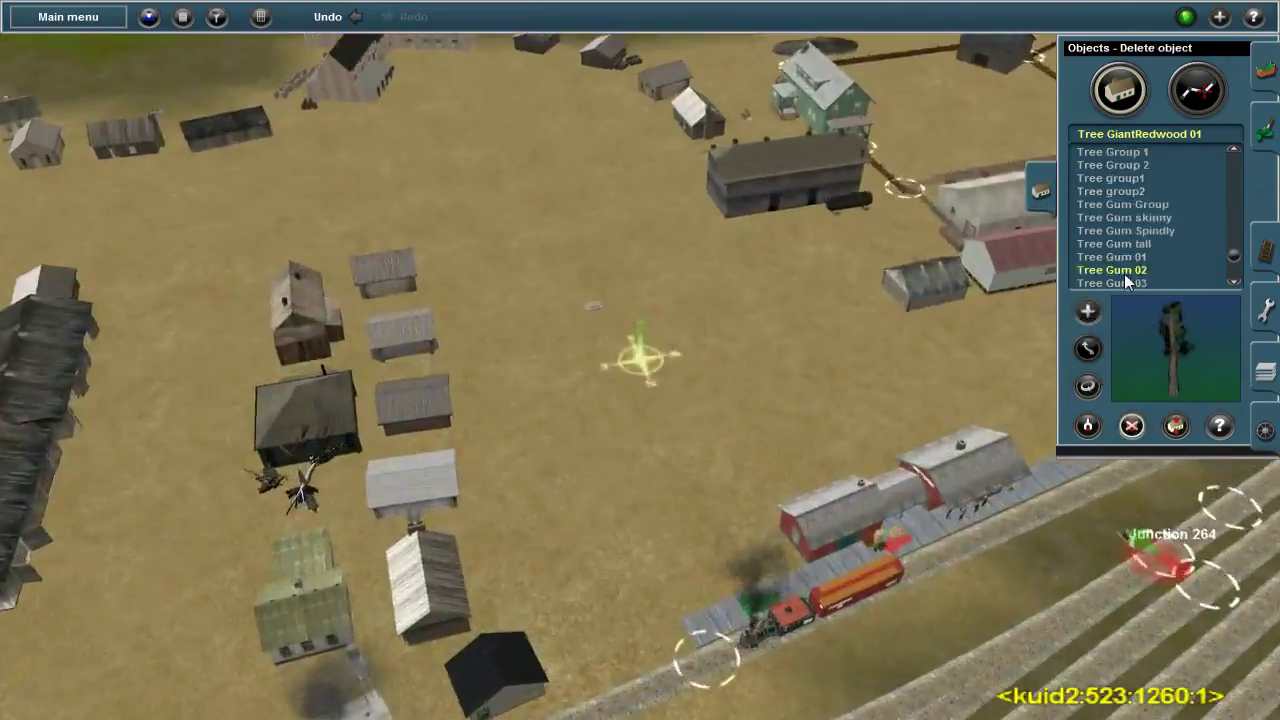
{"action": "scroll", "scroll_direction": "down", "scroll_amount": 3}
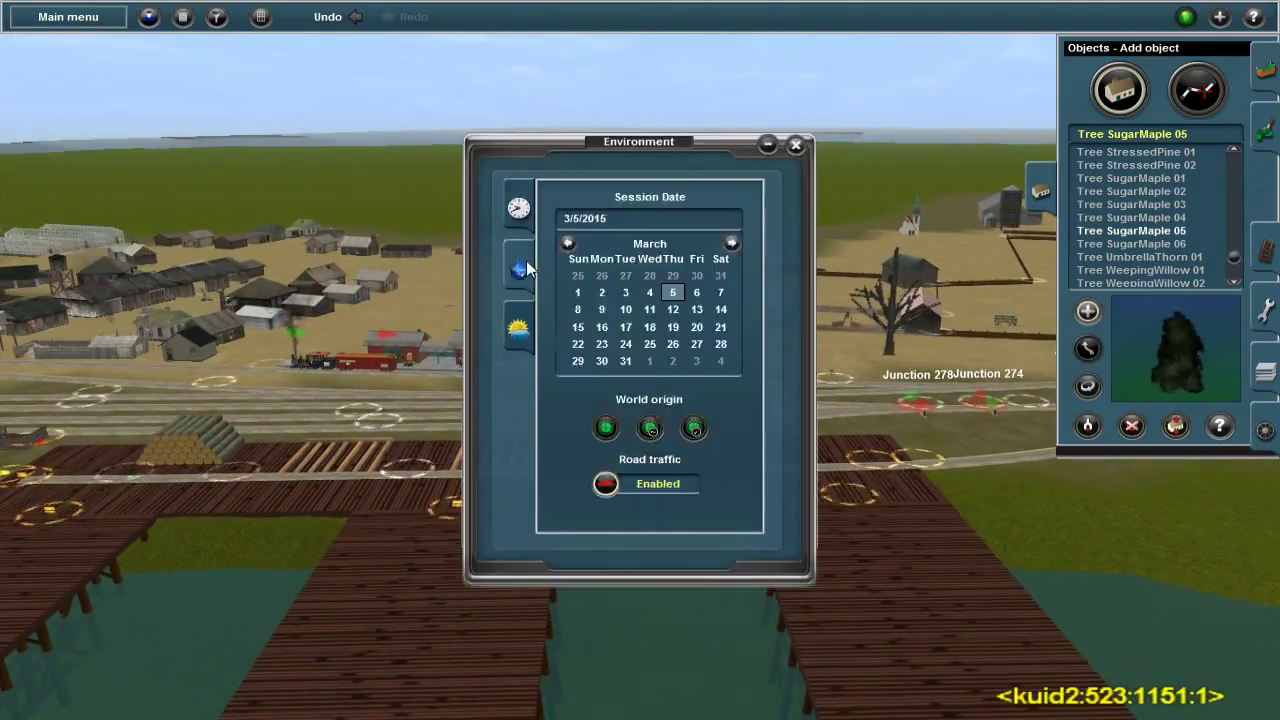
Review the environment settings from the main menu, then bring up the route settings
{"action": "left_click", "coordinate": [67, 16]}
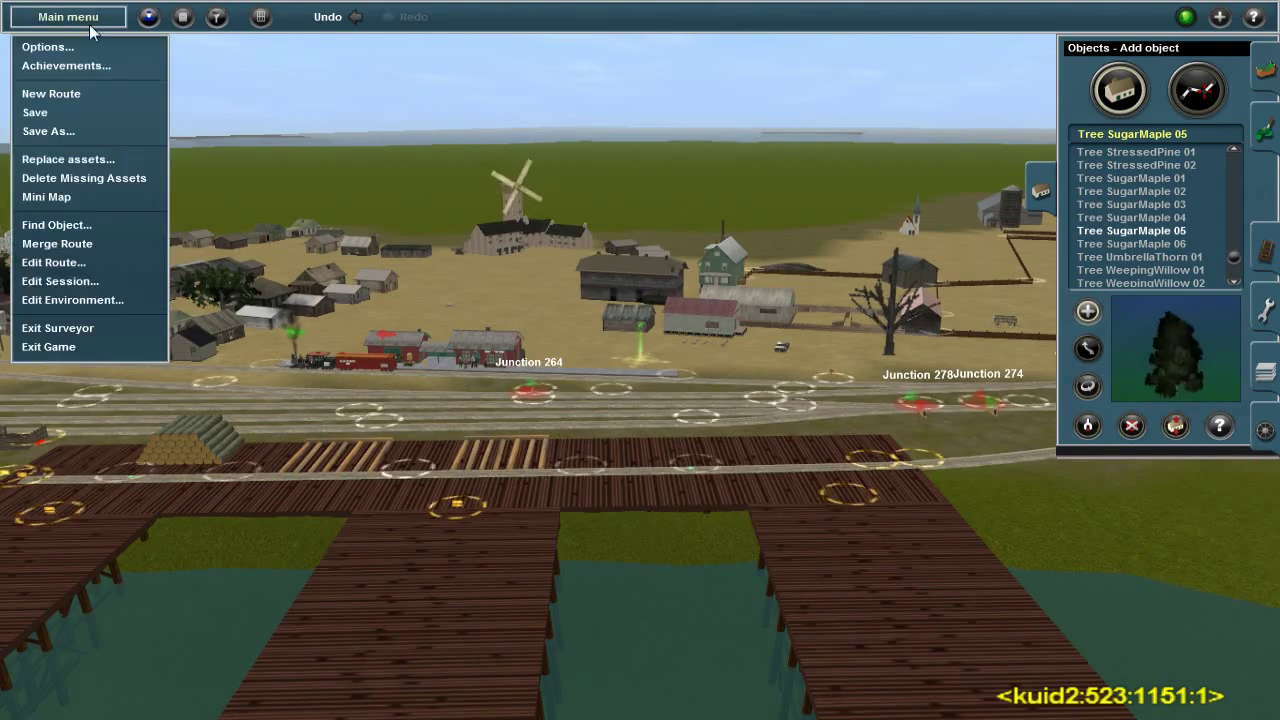
{"action": "left_click", "coordinate": [72, 300]}
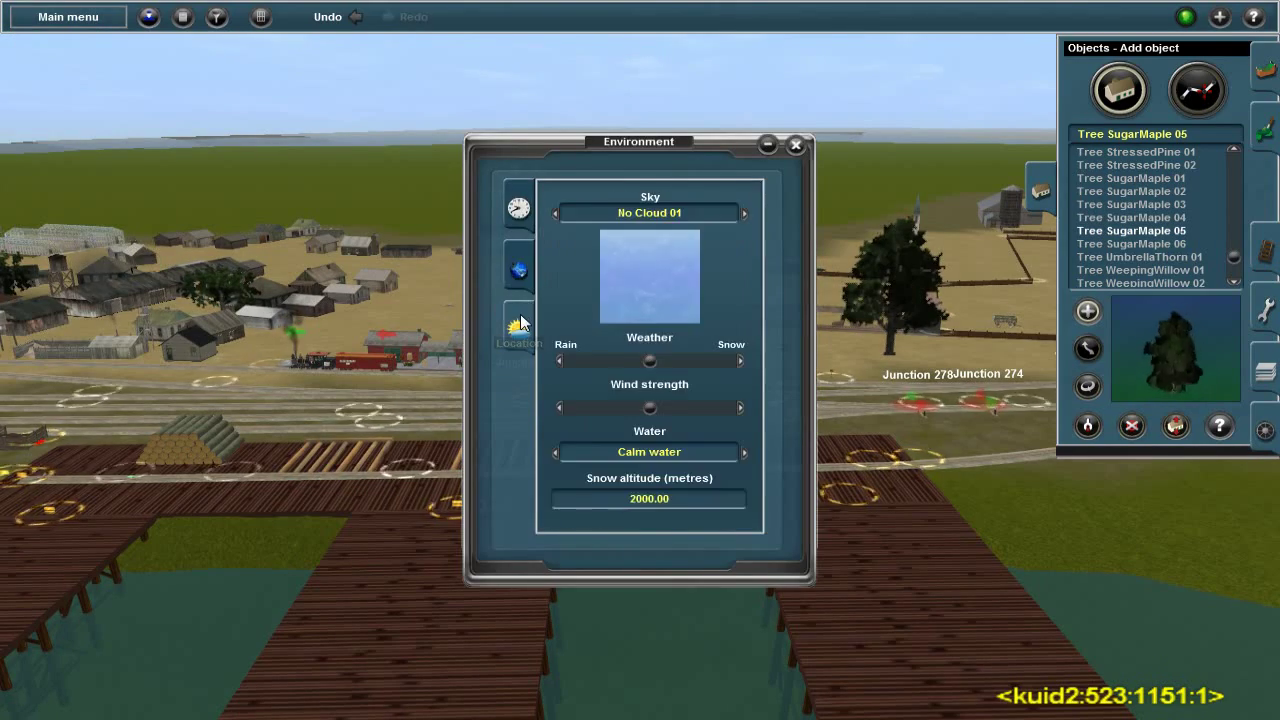
{"action": "left_click", "coordinate": [67, 16]}
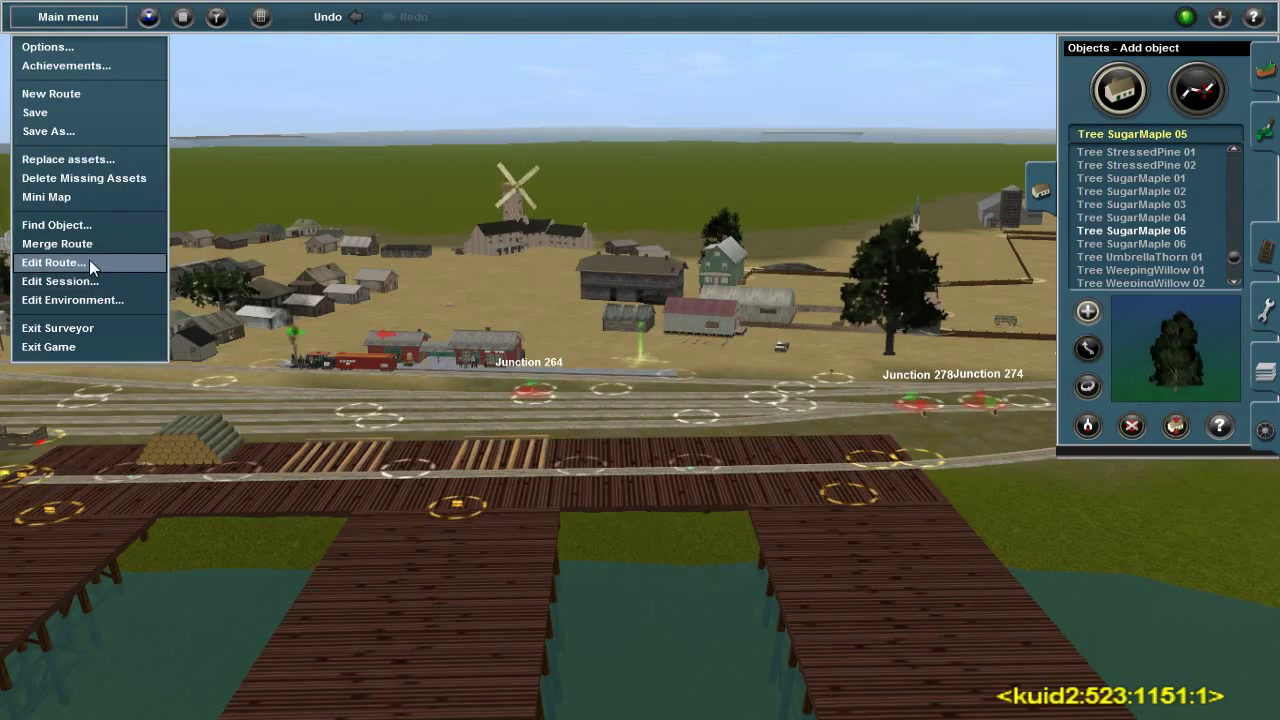
{"action": "left_click", "coordinate": [52, 262]}
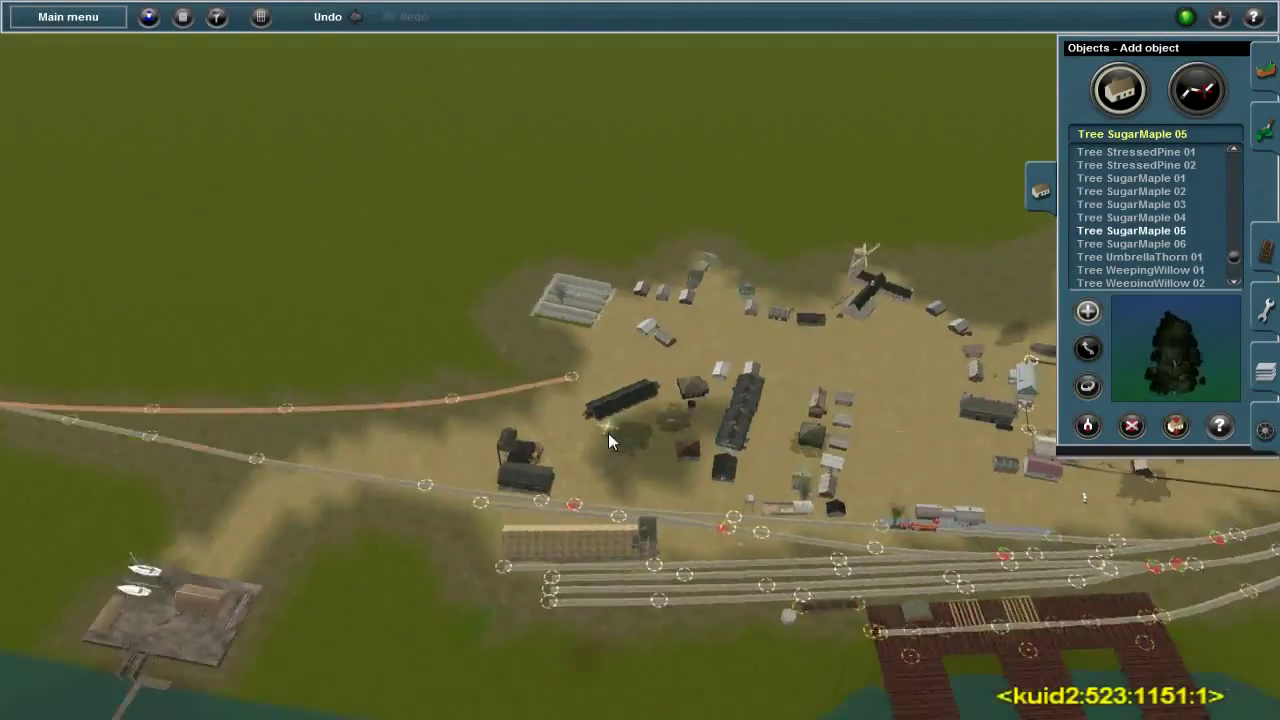
Draw the Maple-Beech-Birch forest spline across the grassland beside the town
{"action": "left_click", "coordinate": [1262, 372]}
{"action": "type", "text": "maple"}
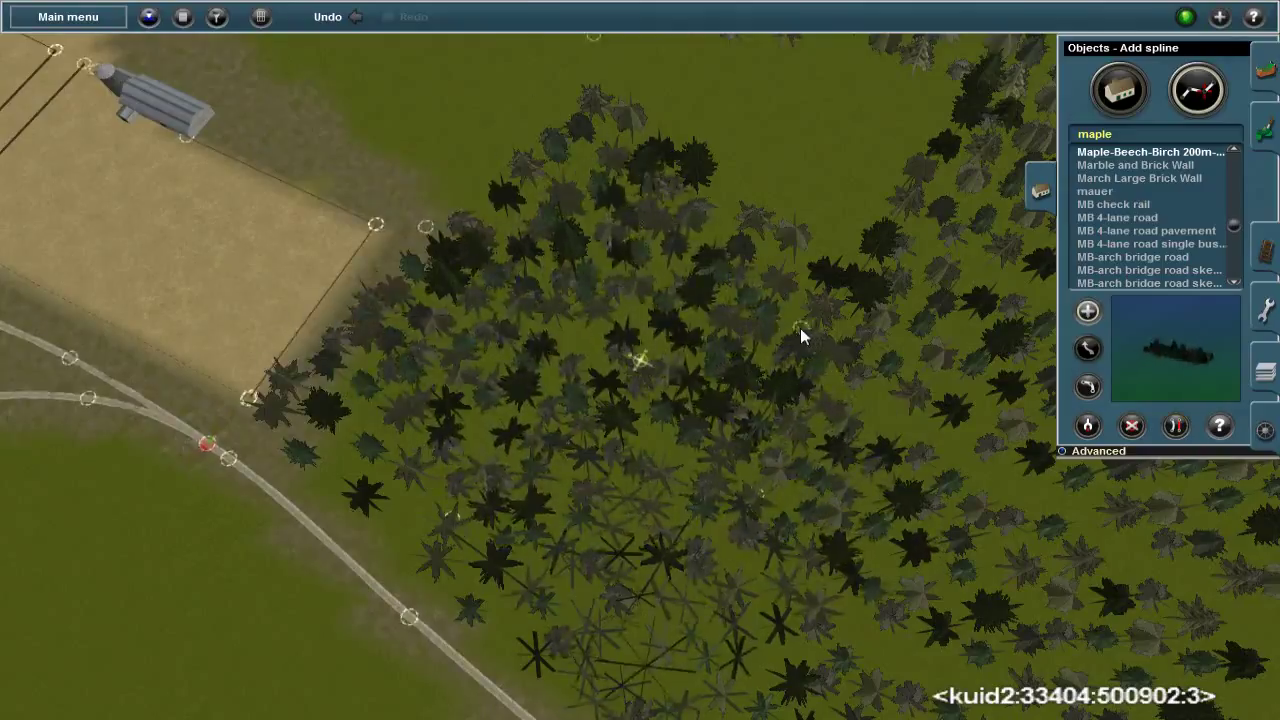
Pan the view across the newly planted forest toward Junction 22
{"action": "left_click_drag", "start_coordinate": [800, 335], "coordinate": [585, 600]}
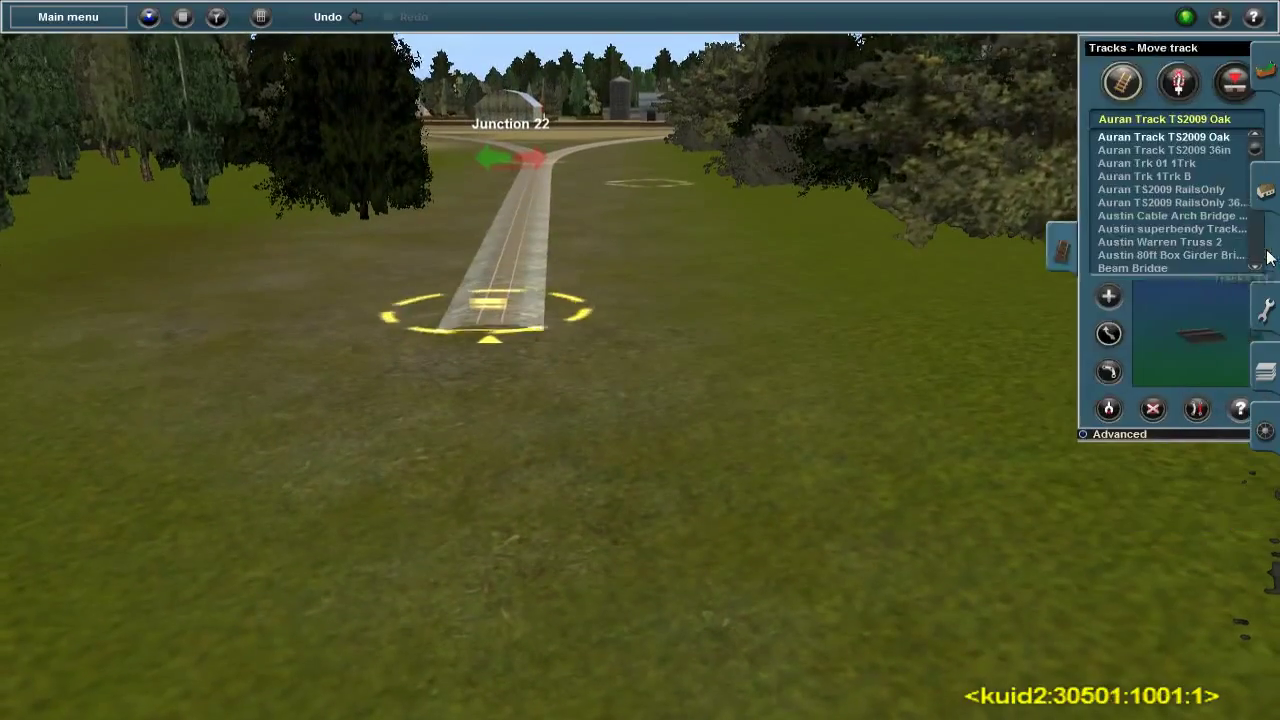
Choose the 2ft Timber bufferstop as the track object to place
{"action": "left_click", "coordinate": [1156, 82]}
{"action": "type", "text": "3"}
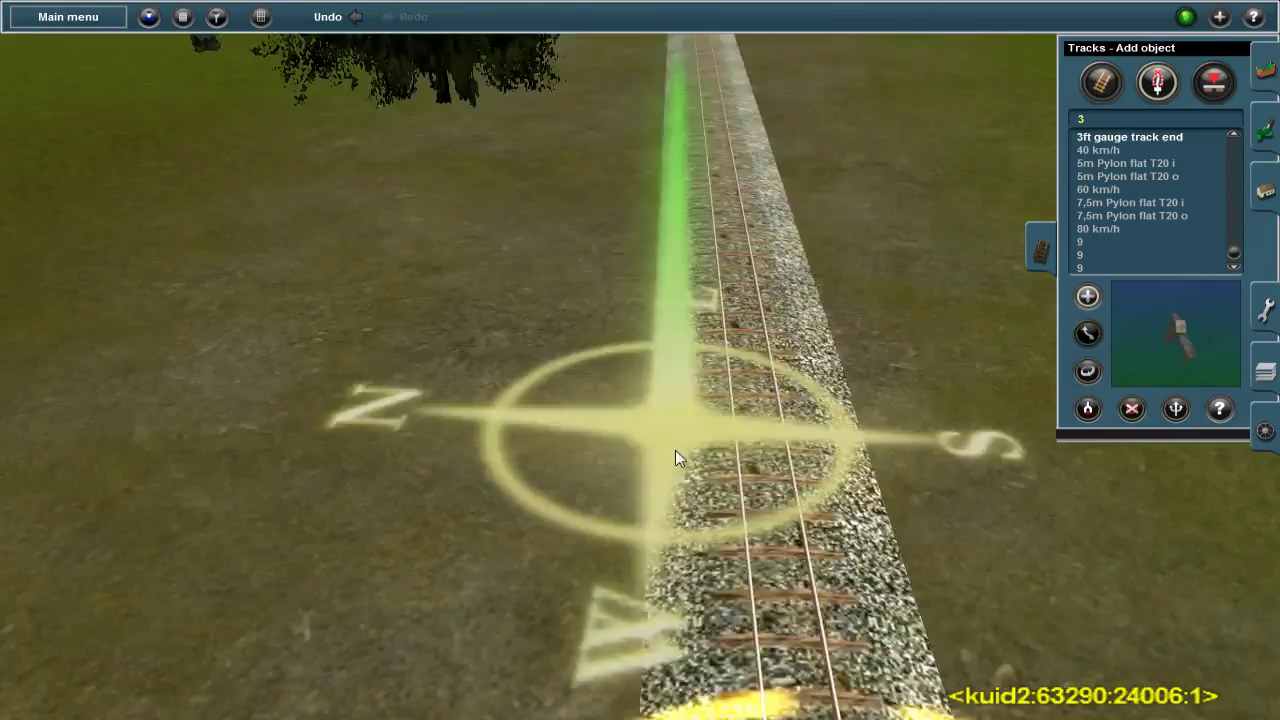
{"action": "left_click", "coordinate": [1135, 176]}
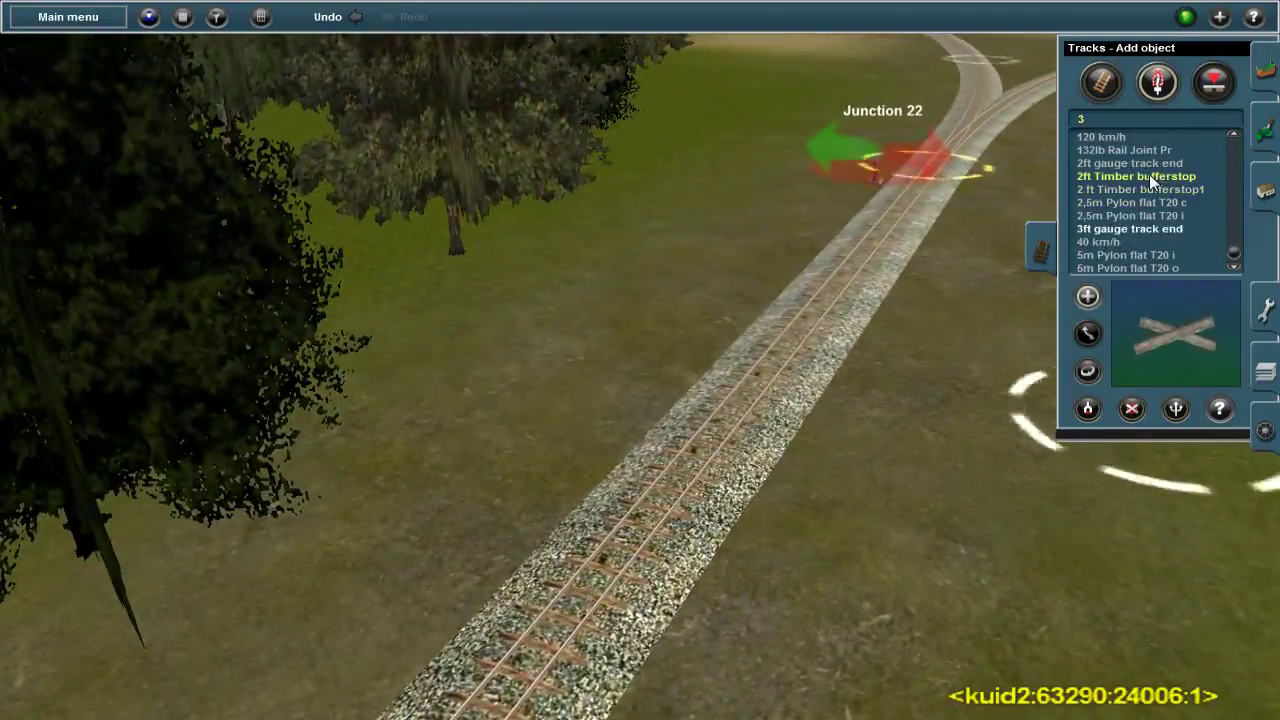
{"action": "left_click", "coordinate": [1129, 163]}
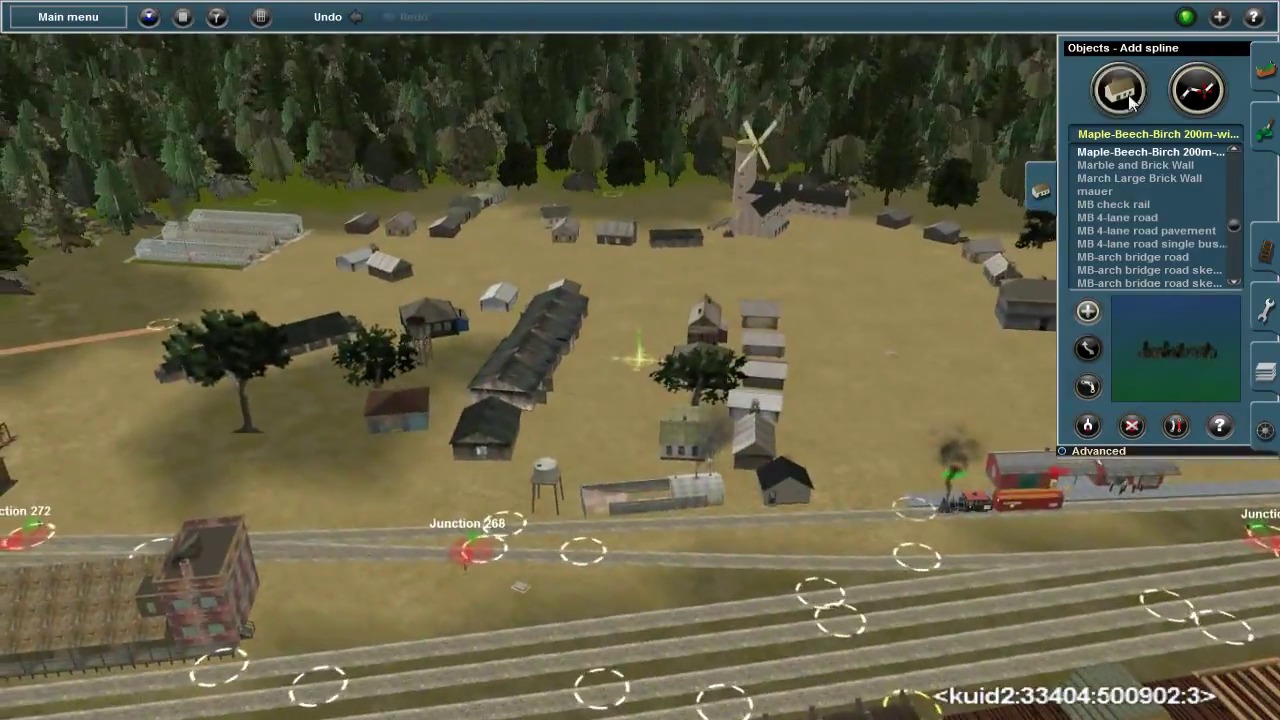
Plant two fruit trees beside the dirt road
{"action": "left_click", "coordinate": [1117, 89]}
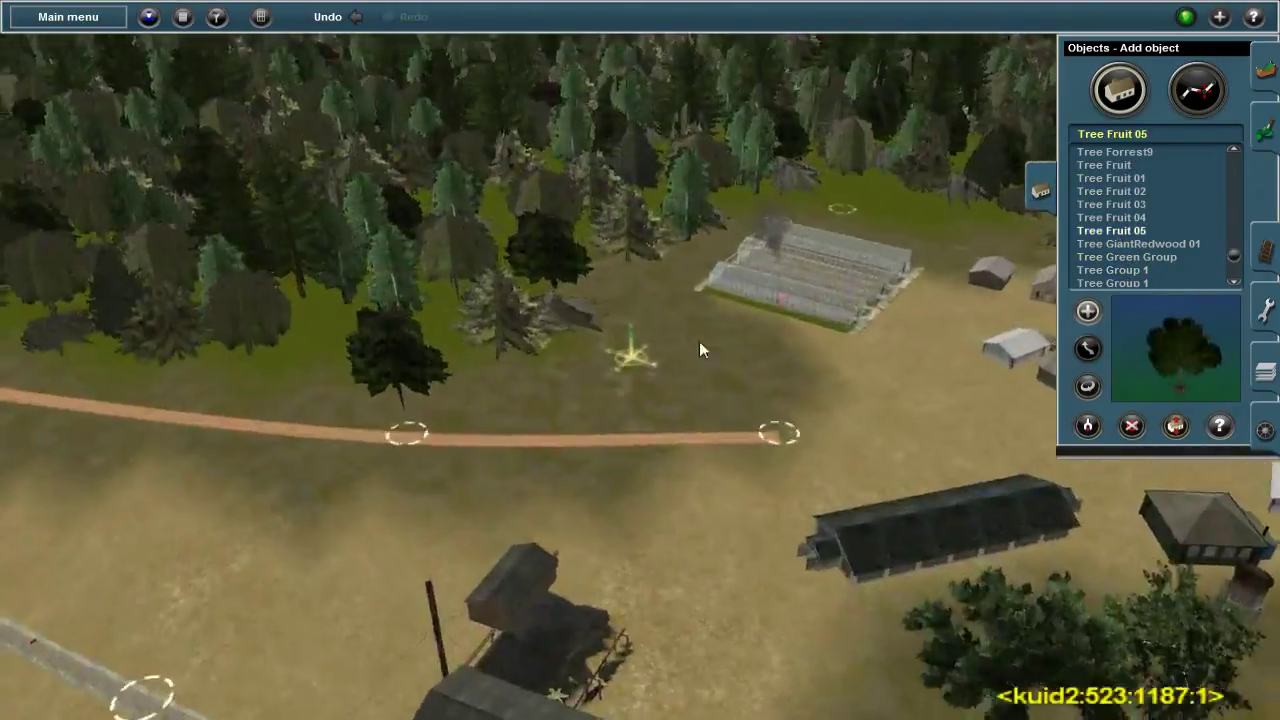
{"action": "left_click", "coordinate": [1111, 191]}
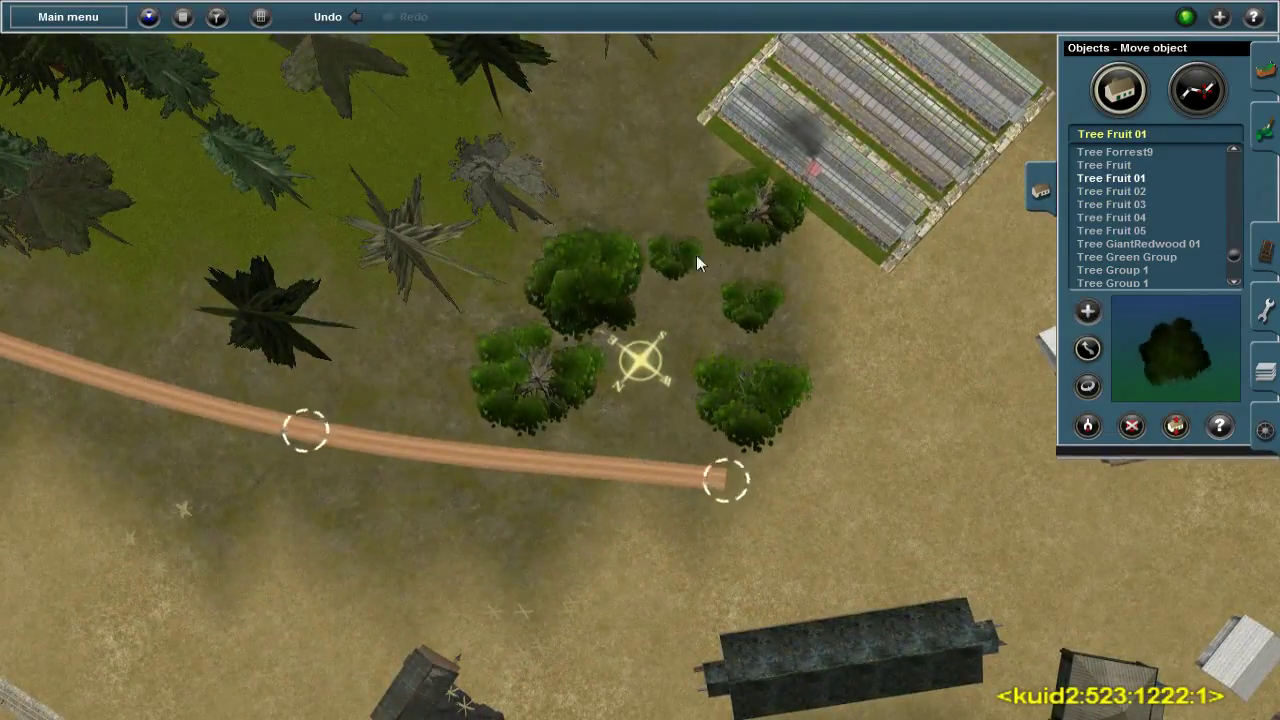
{"action": "left_click", "coordinate": [1110, 191]}
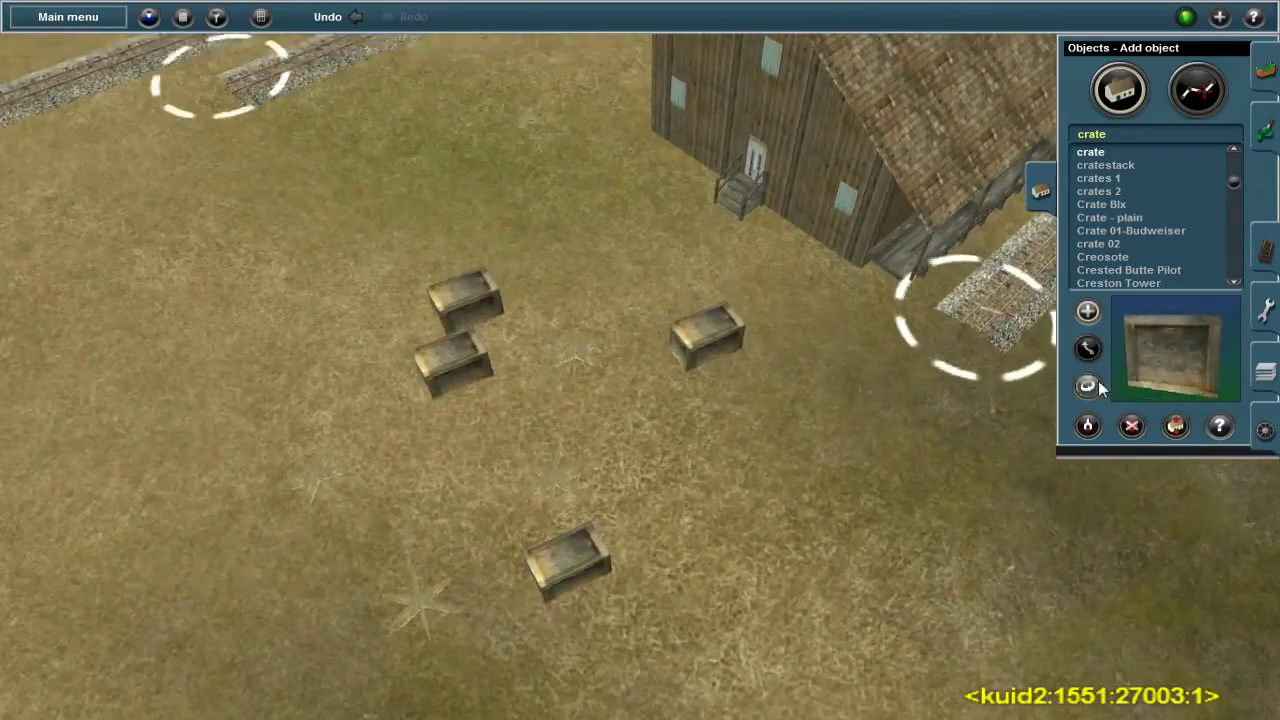
Place a crate, a crate stack and another crate model near the warehouse
{"action": "left_click", "coordinate": [1105, 164]}
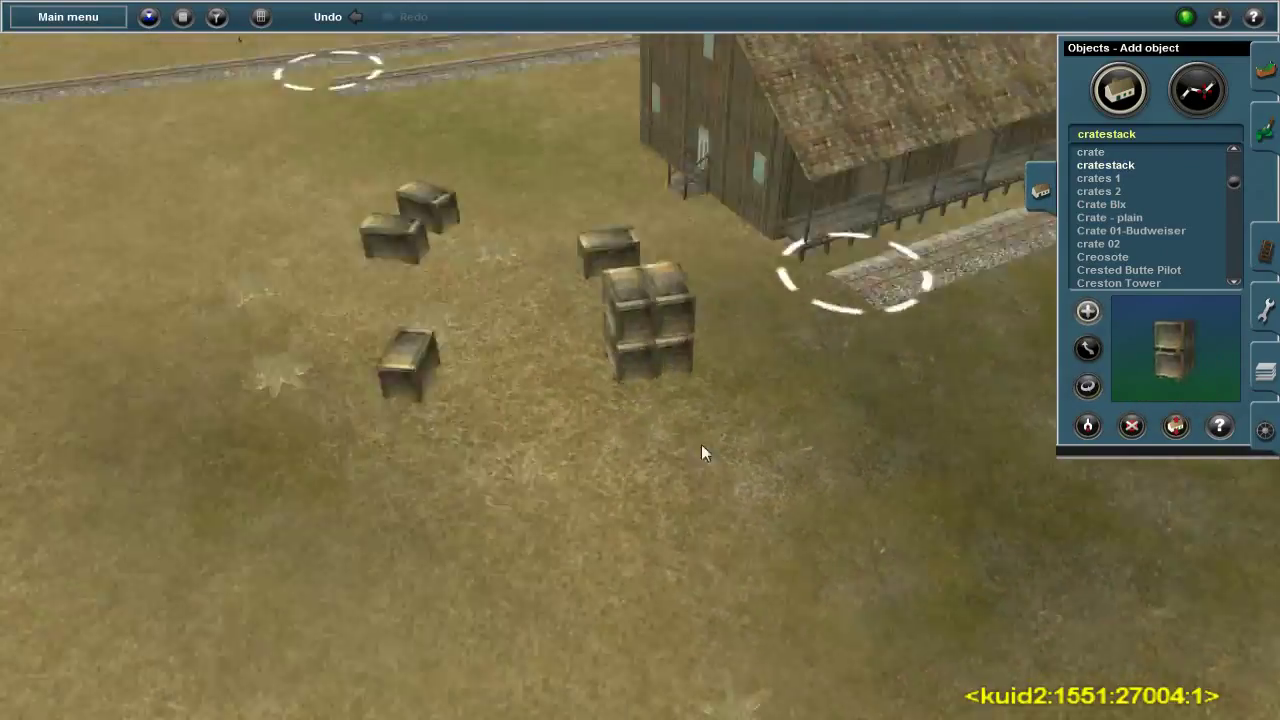
{"action": "left_click", "coordinate": [1100, 178]}
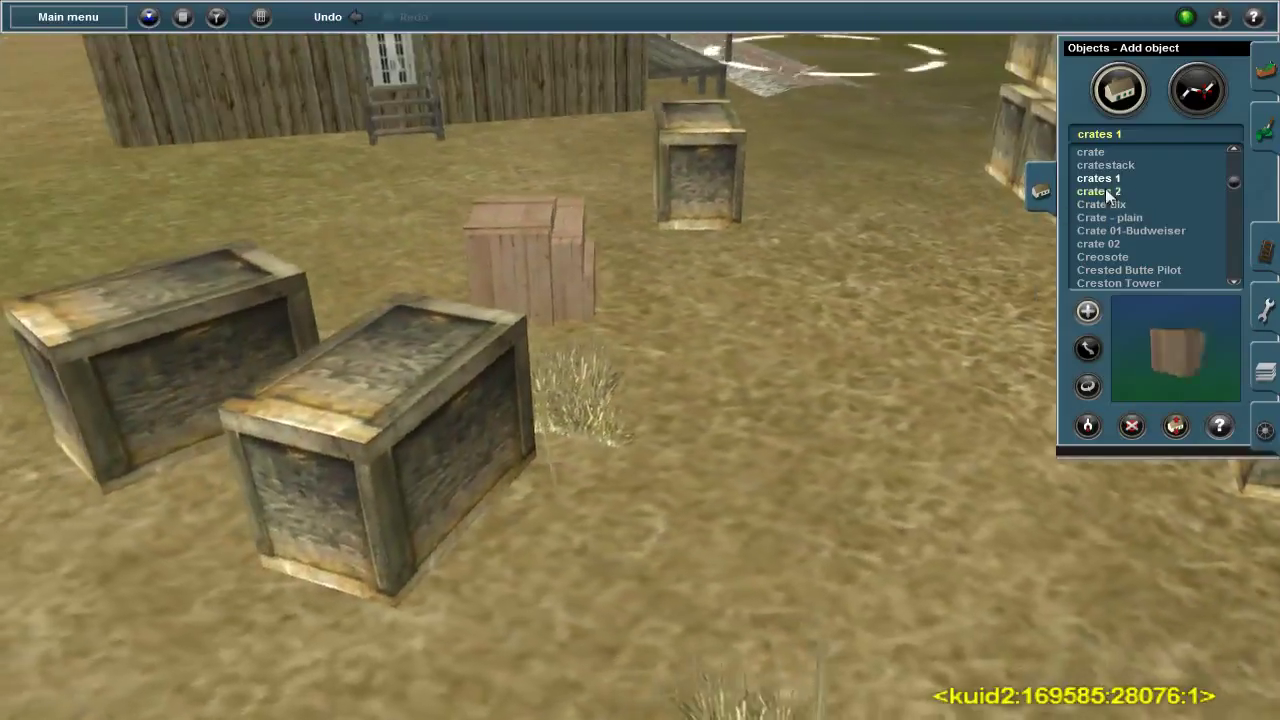
{"action": "left_click", "coordinate": [1127, 269]}
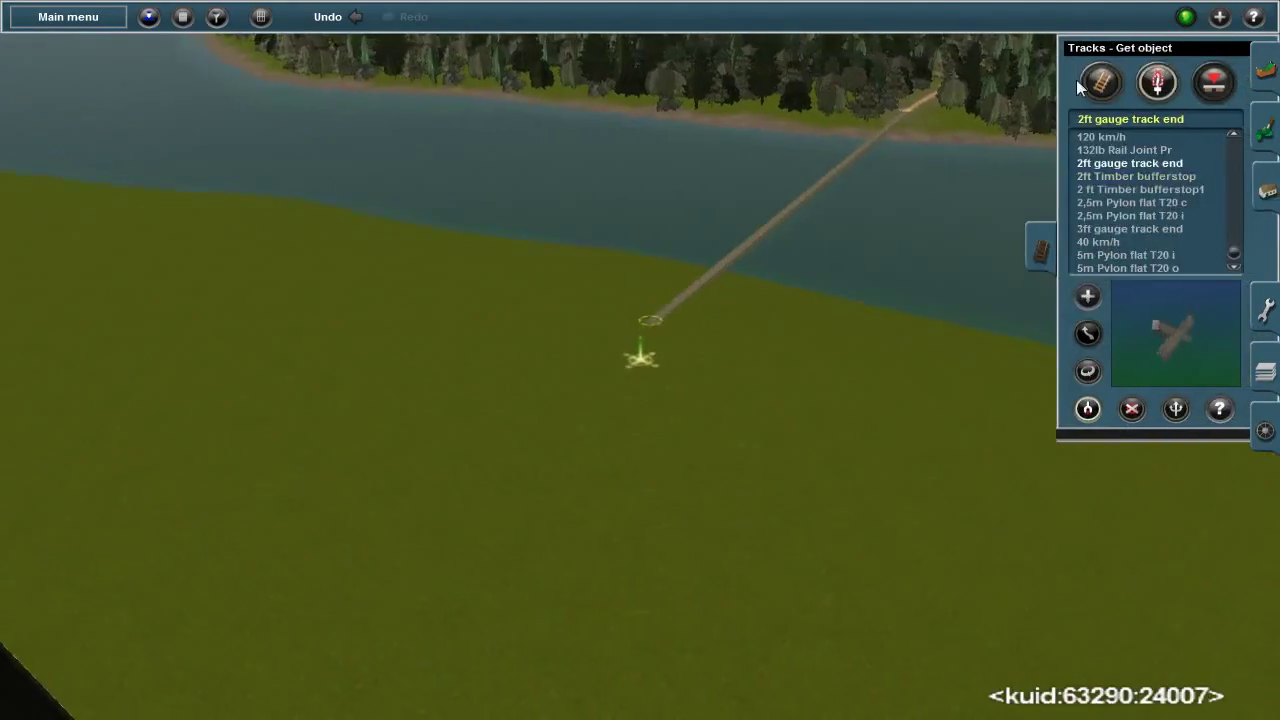
Start laying NG2 Trk narrow-gauge track from the existing 2ft track end
{"action": "left_click", "coordinate": [1099, 82]}
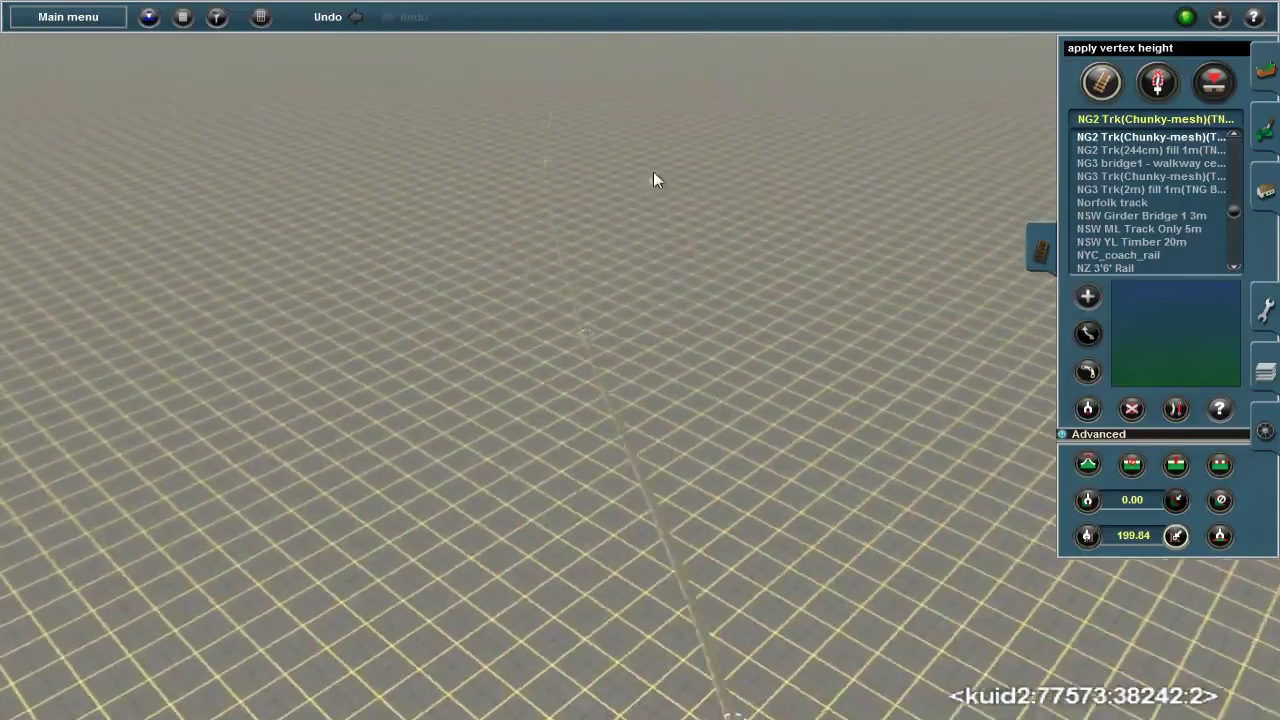
Set the grid terrain to a matching height and pan the map along the new sections
{"action": "left_click", "coordinate": [1087, 409]}
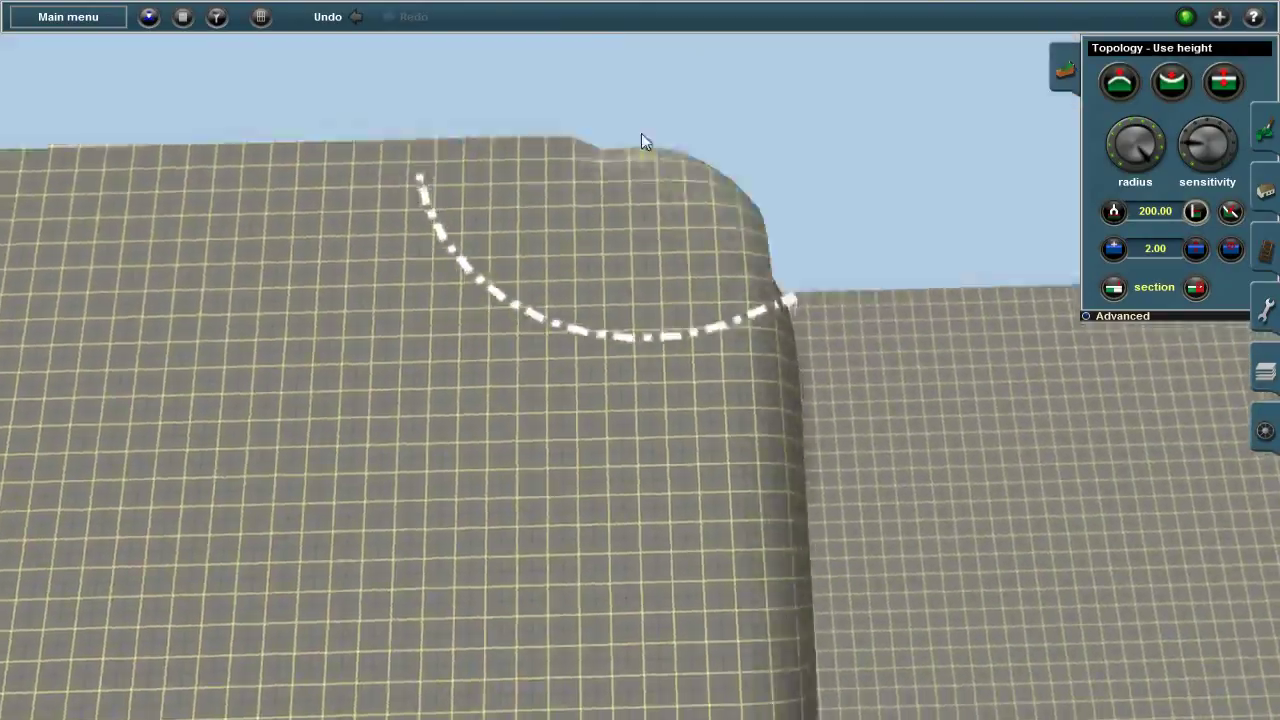
{"action": "left_click_drag", "start_coordinate": [645, 140], "coordinate": [630, 210]}
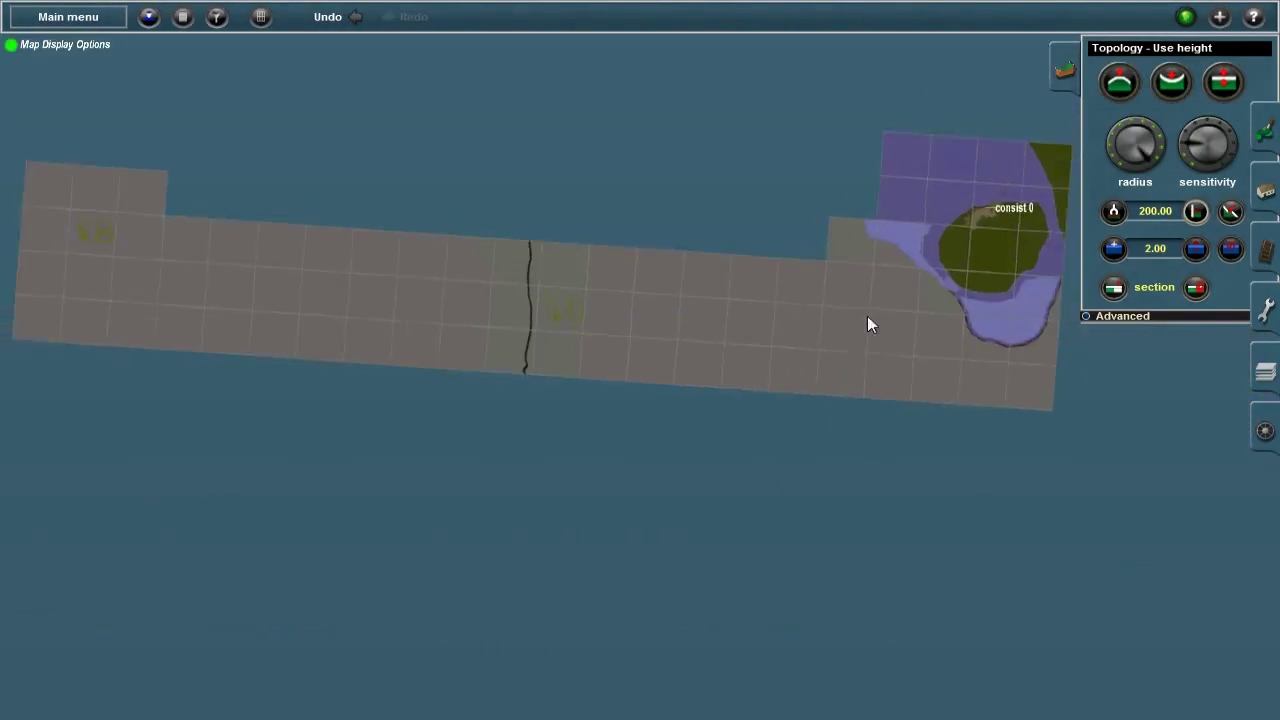
{"action": "left_click_drag", "start_coordinate": [870, 323], "coordinate": [560, 465]}
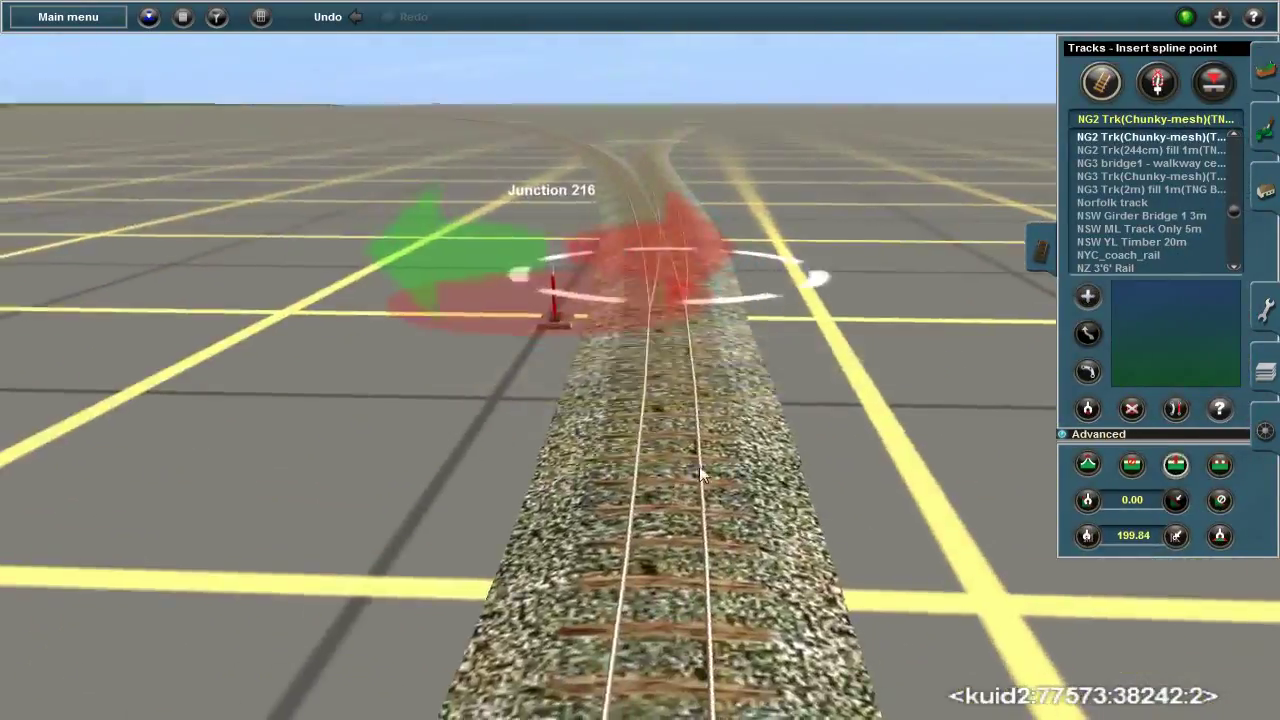
Adjust the branching spline points, check the route map, and start height editing at the lakeshore
{"action": "left_click", "coordinate": [1156, 83]}
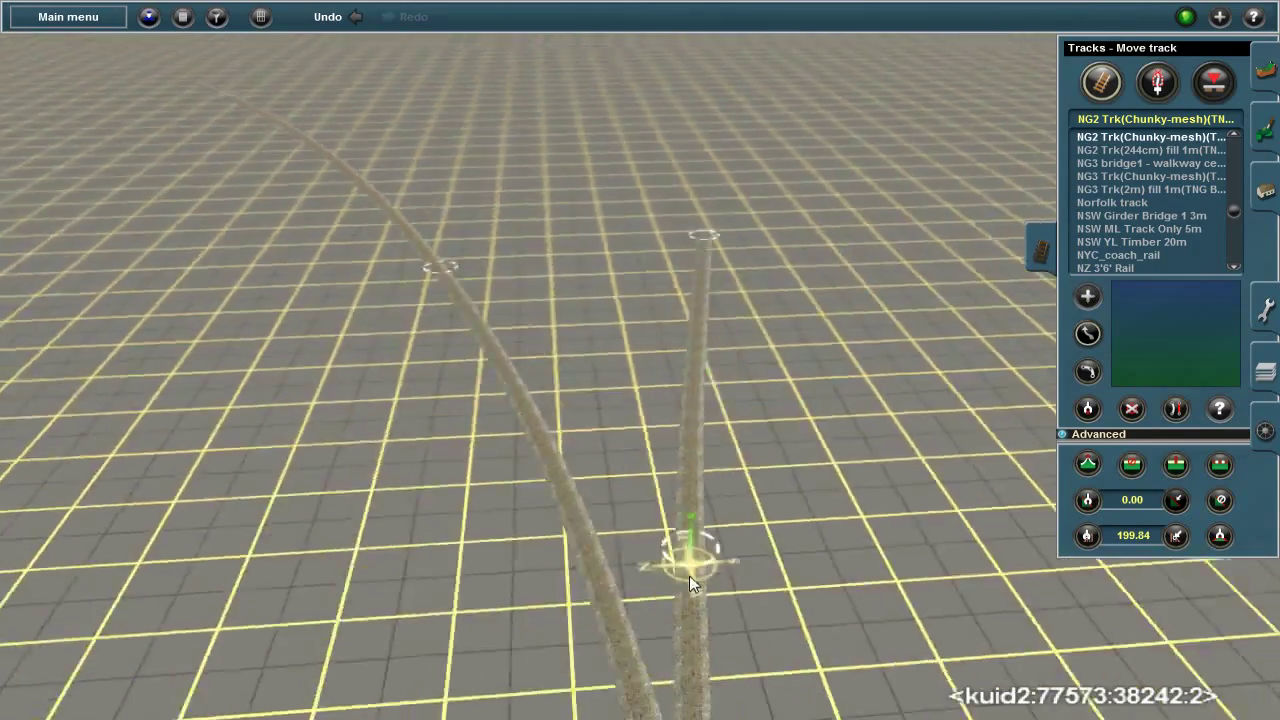
{"action": "left_click", "coordinate": [1087, 333]}
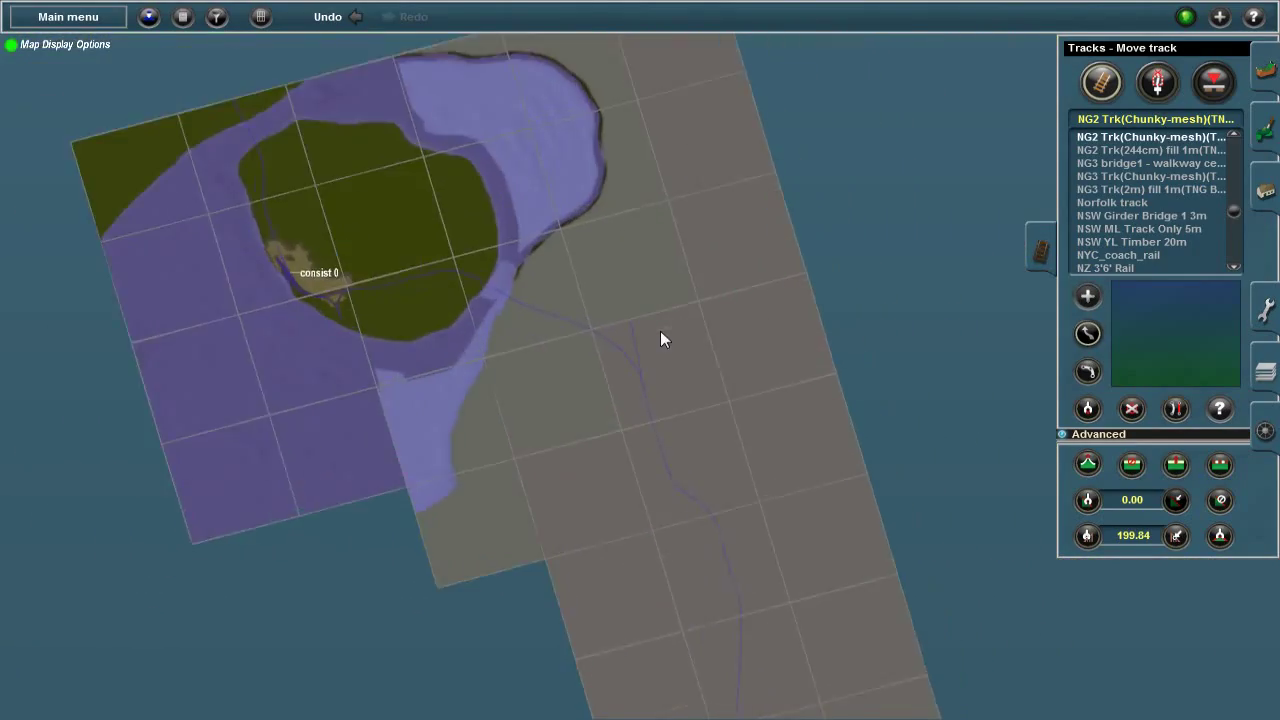
{"action": "left_click", "coordinate": [1100, 82]}
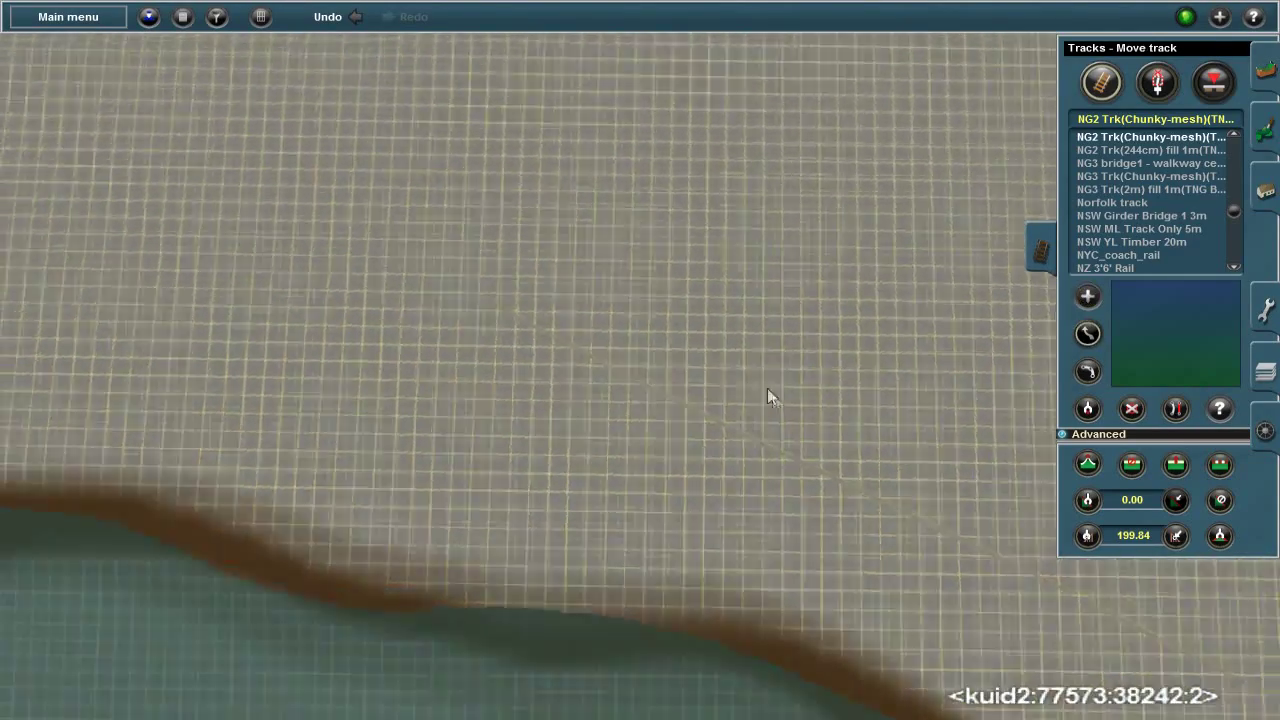
{"action": "left_click", "coordinate": [1099, 82]}
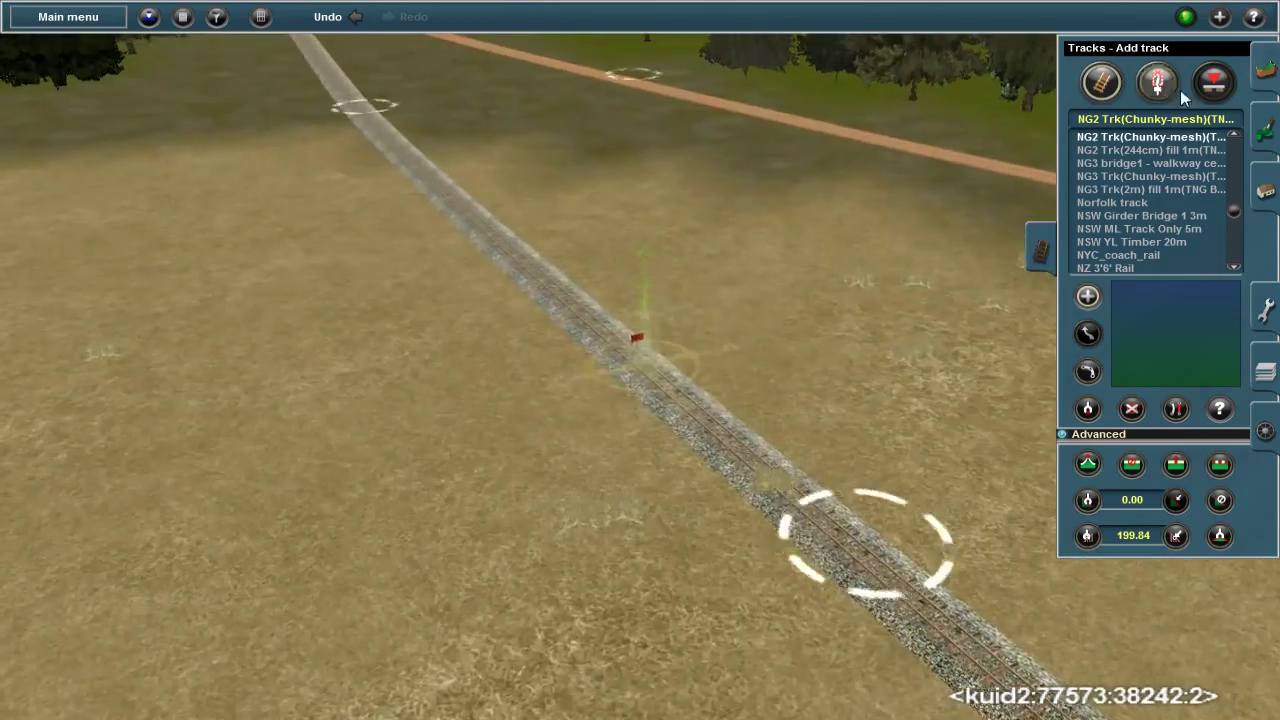
{"action": "left_click", "coordinate": [1156, 82]}
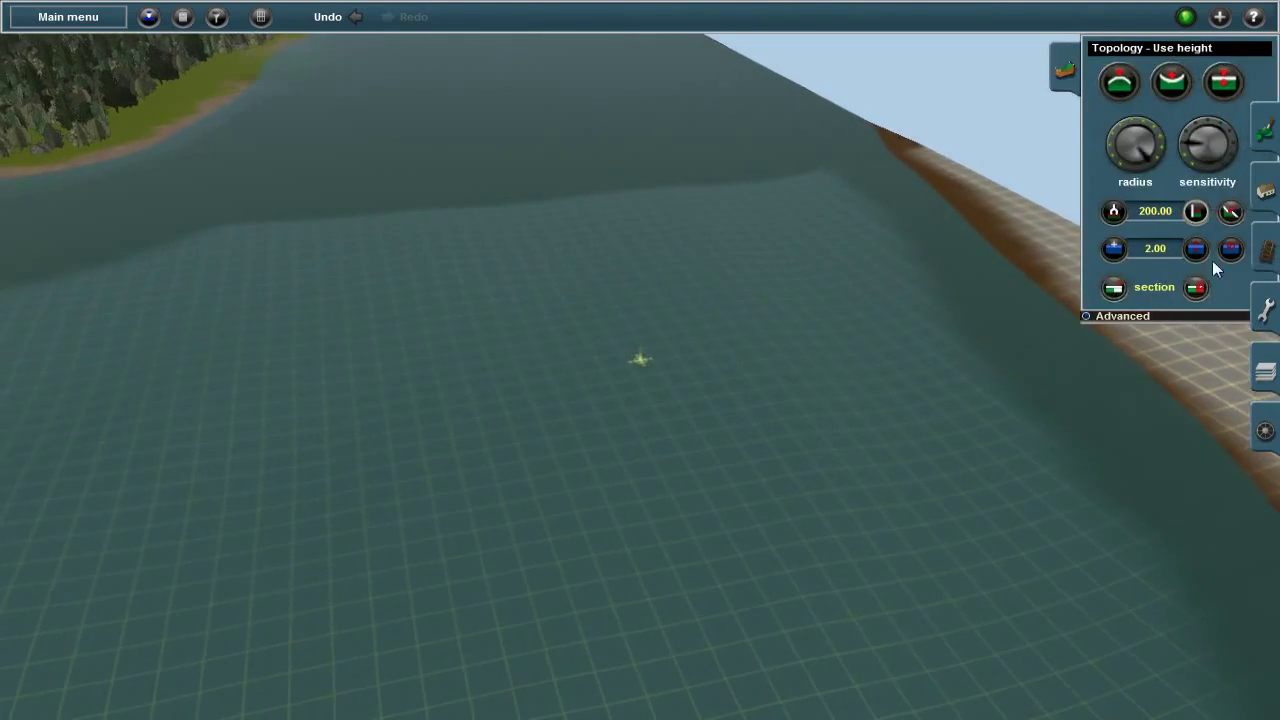
Replace the Grid ground texture with Dark Earth 01 and delete an unwanted baseboard section
{"action": "left_click", "coordinate": [1264, 190]}
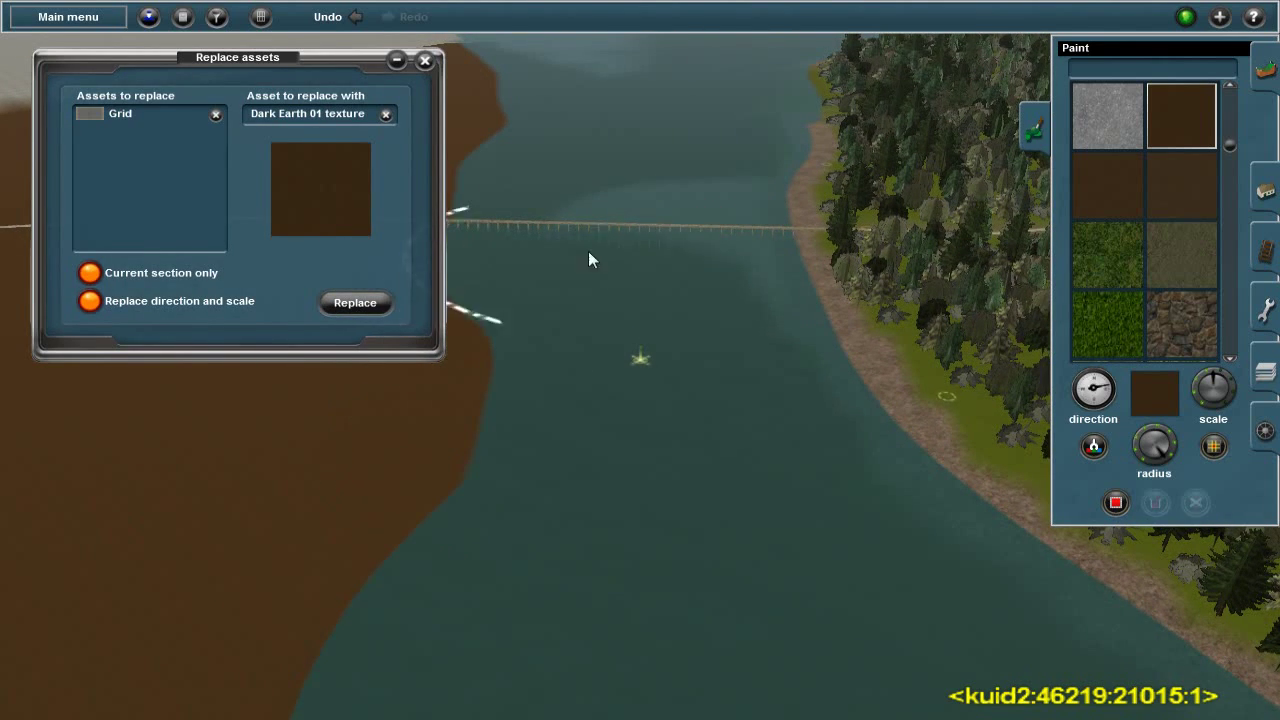
{"action": "left_click", "coordinate": [354, 303]}
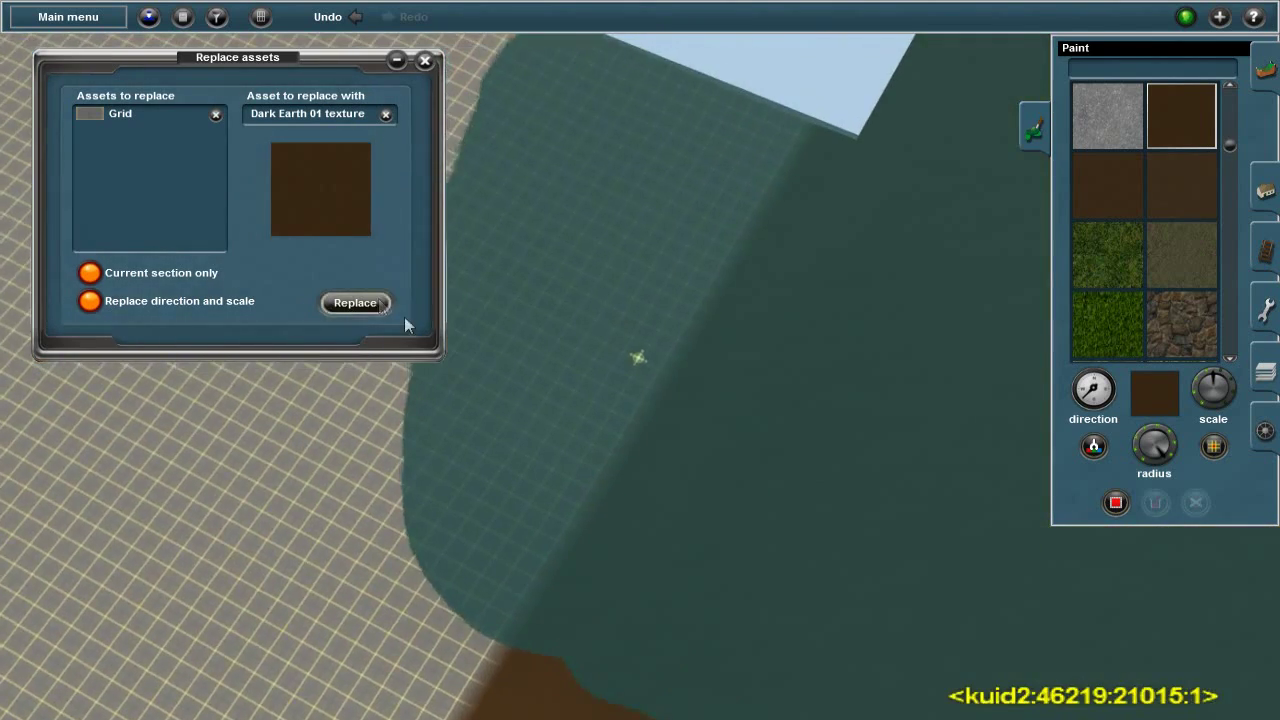
{"action": "left_click", "coordinate": [355, 302]}
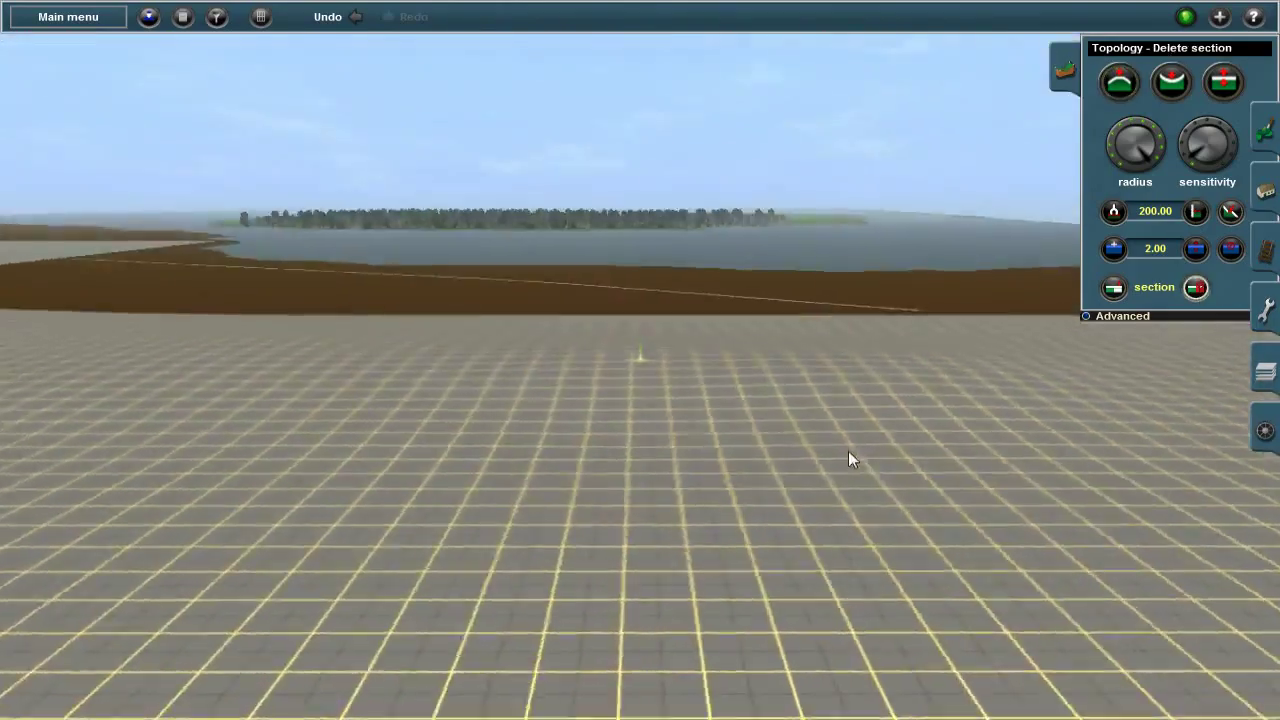
{"action": "left_click", "coordinate": [850, 458]}
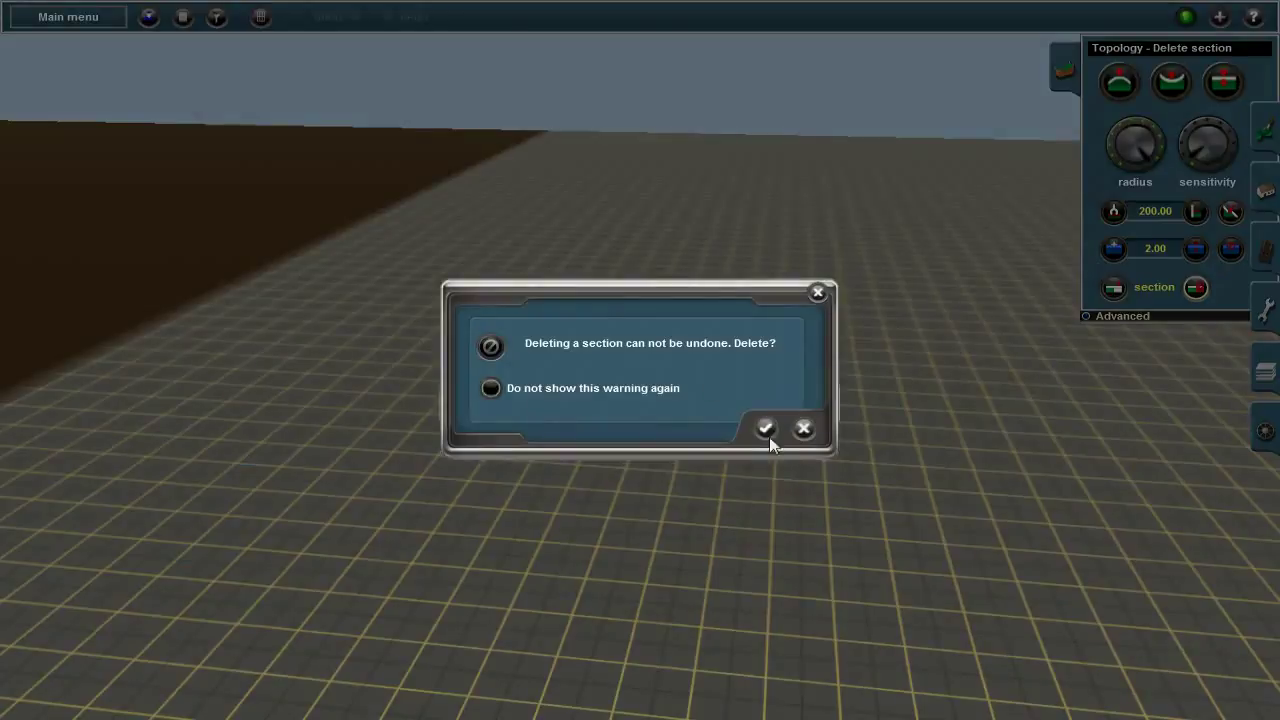
{"action": "left_click", "coordinate": [766, 428]}
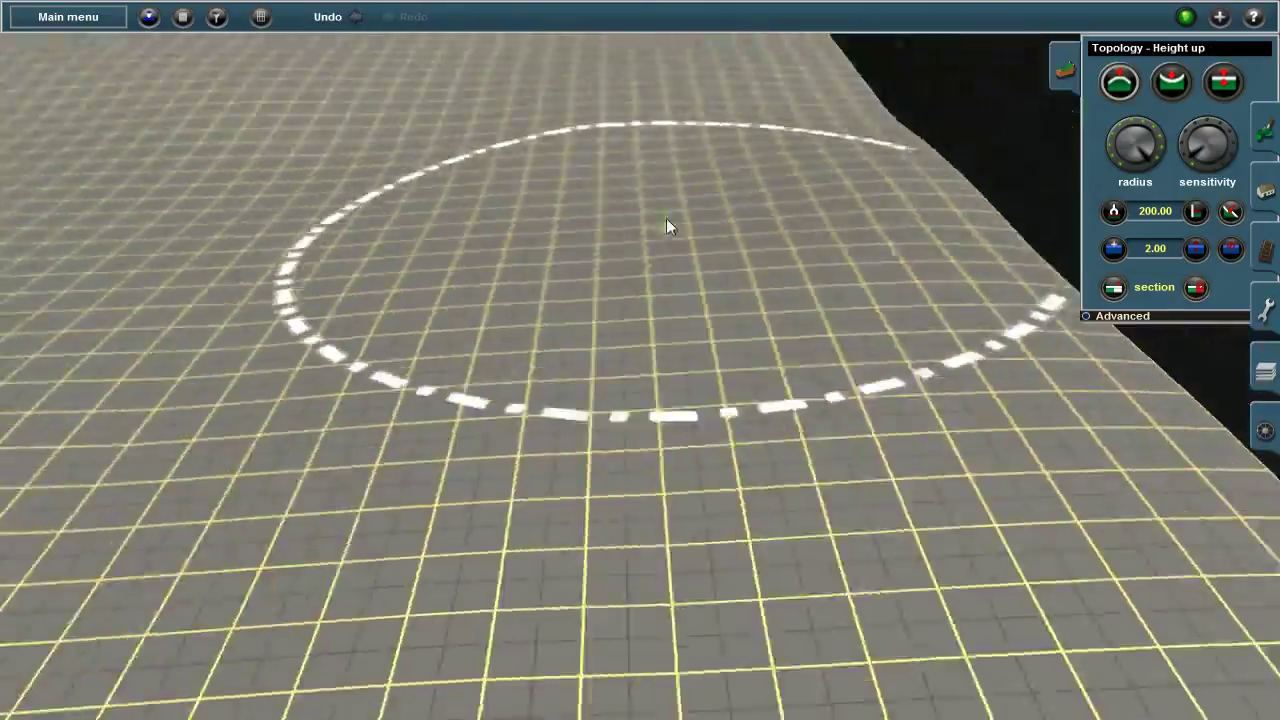
Raise mounds over the track route with Height up at radius 200, sensitivity 2
{"action": "left_click", "coordinate": [148, 17]}
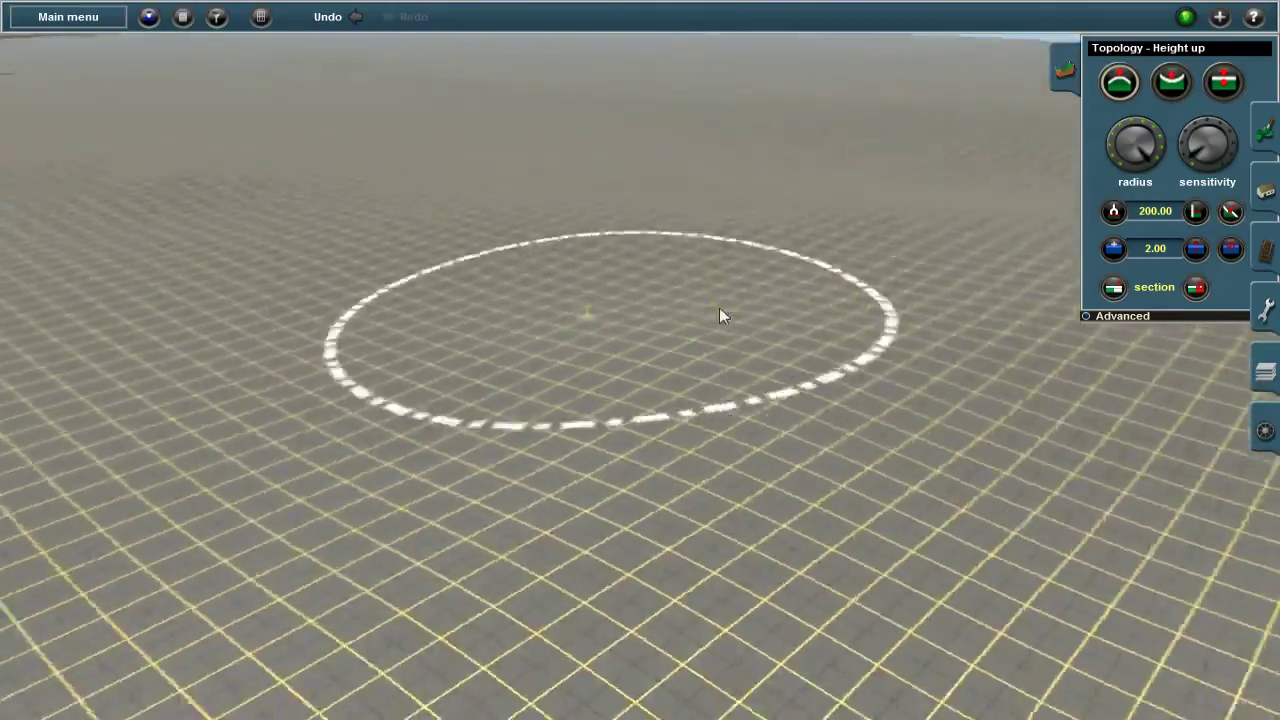
{"action": "mouse_move", "coordinate": [560, 310]}
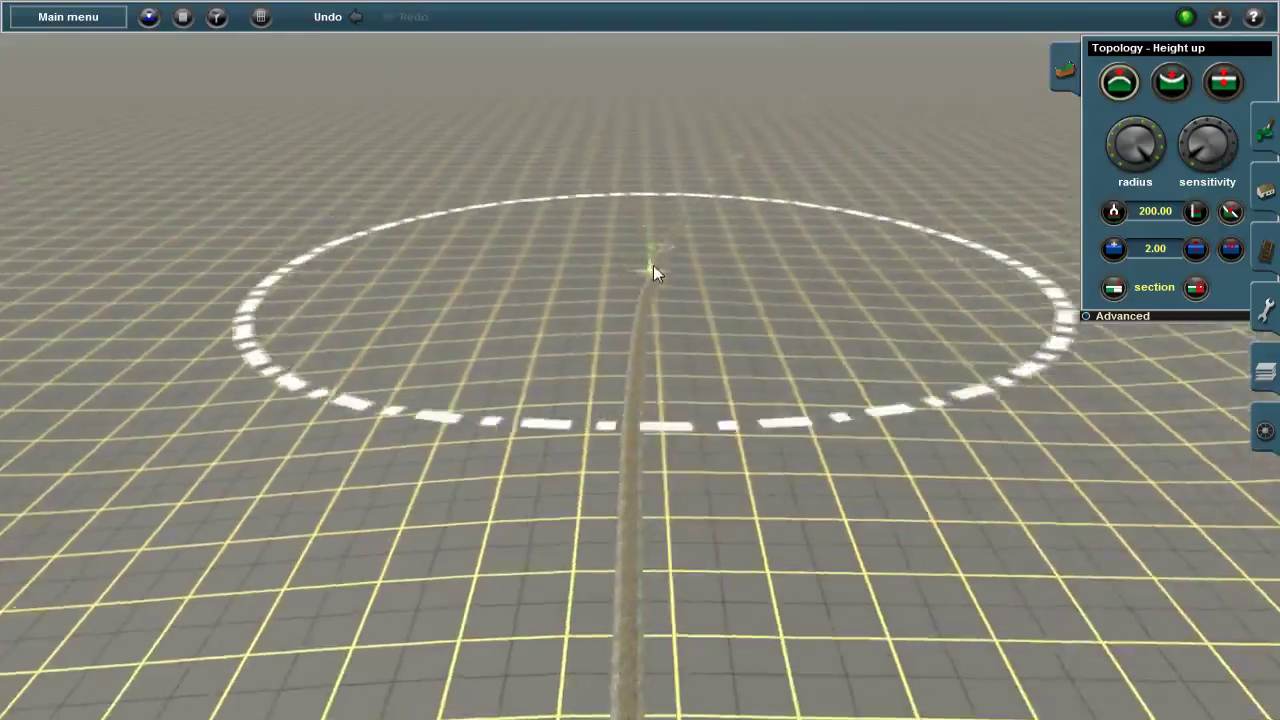
{"action": "left_click_drag", "start_coordinate": [655, 273], "coordinate": [505, 345]}
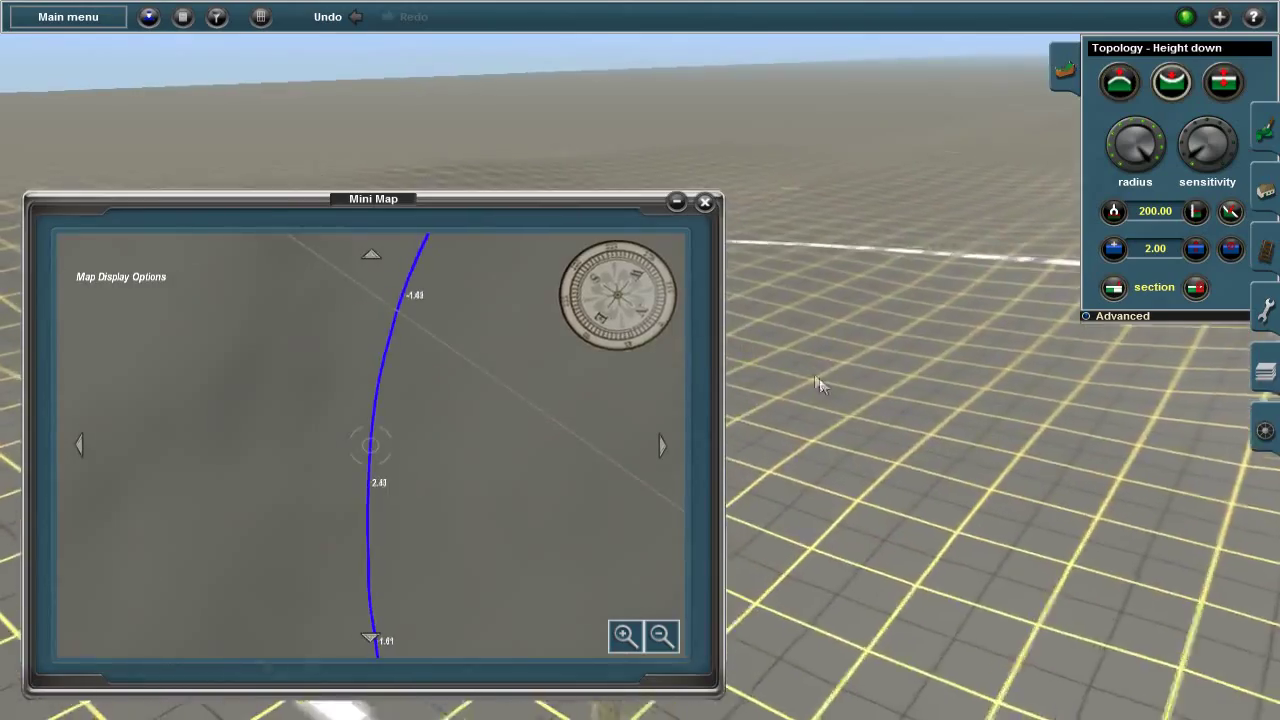
Switch to the Tracks tools and pick Flatten spline under the Advanced options
{"action": "left_click", "coordinate": [705, 202]}
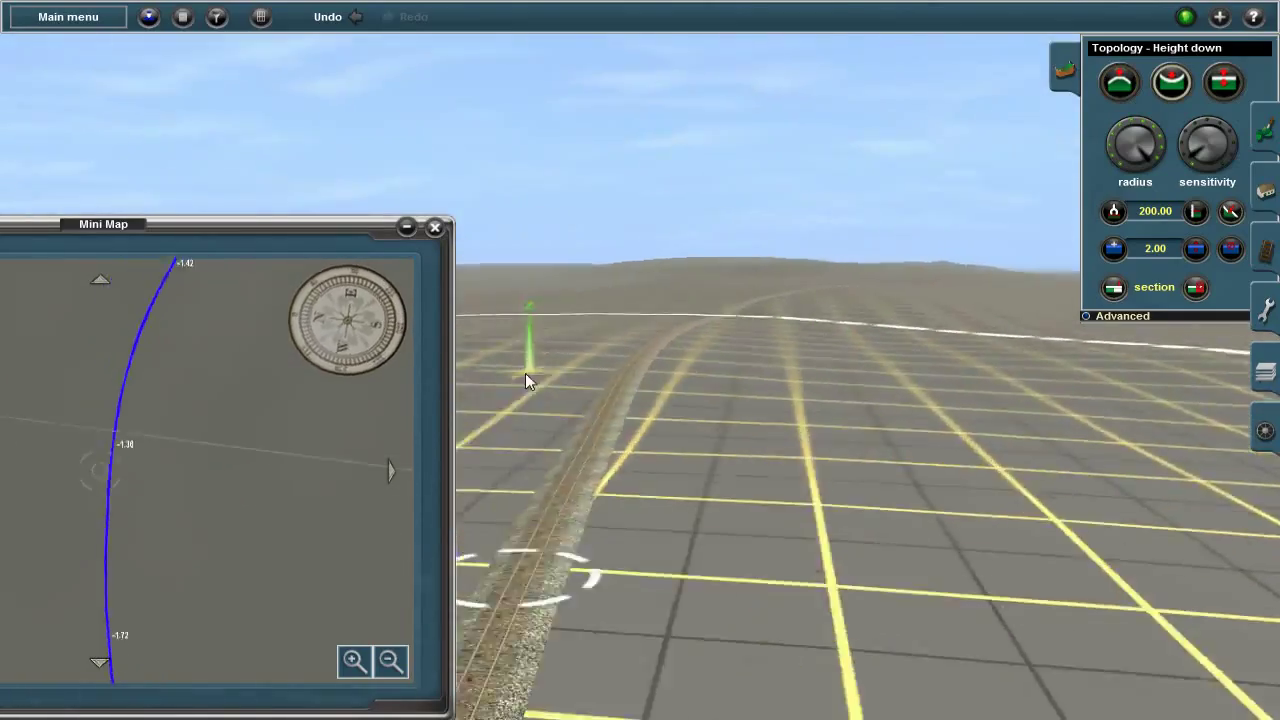
{"action": "left_click", "coordinate": [435, 226]}
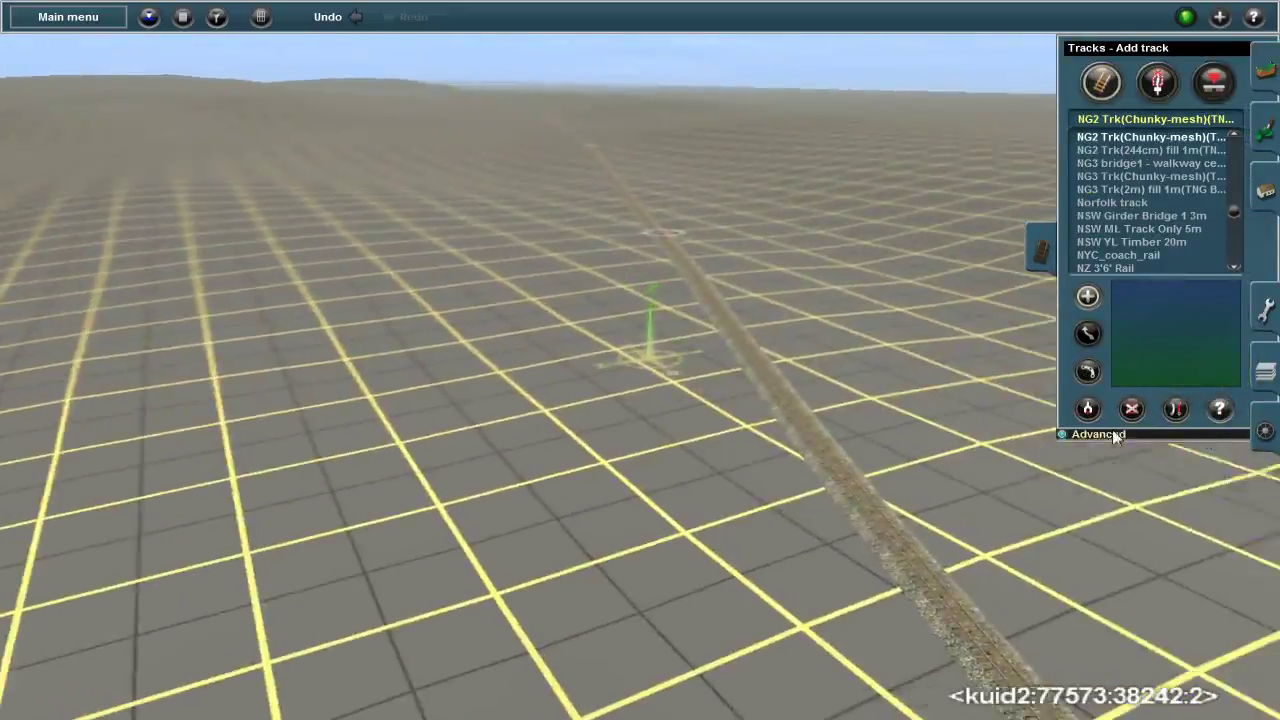
{"action": "left_click", "coordinate": [1097, 434]}
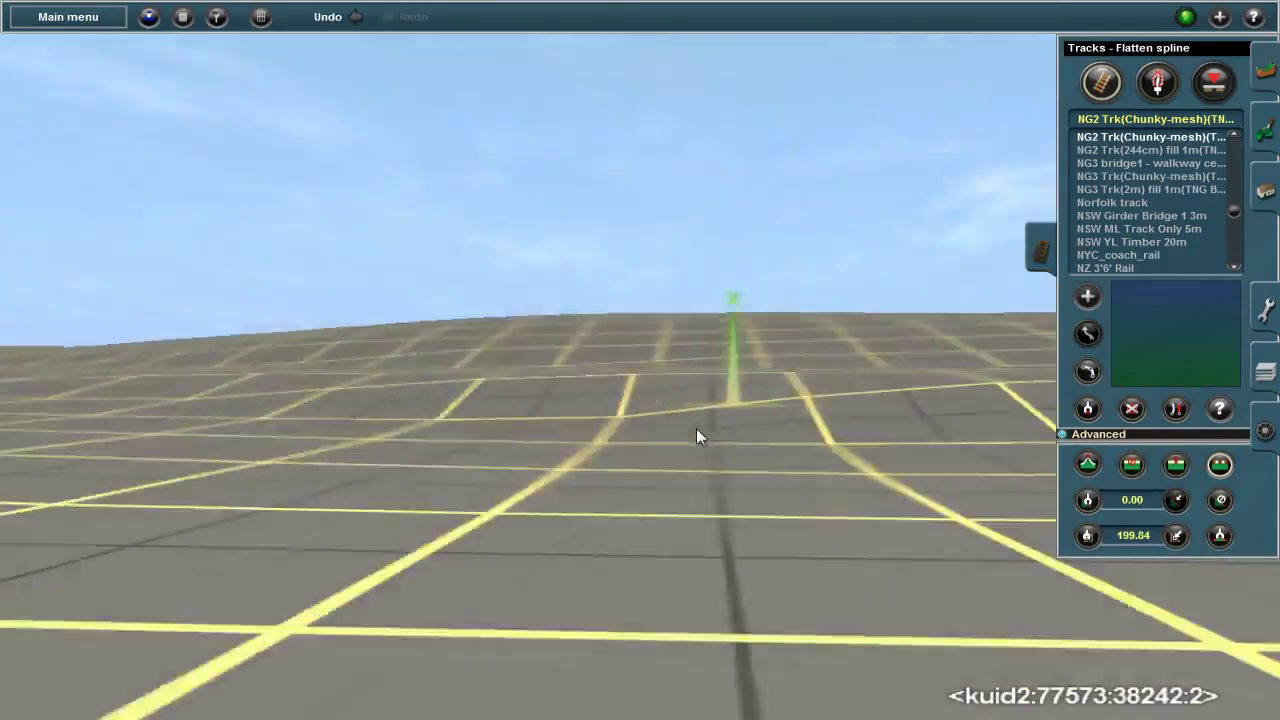